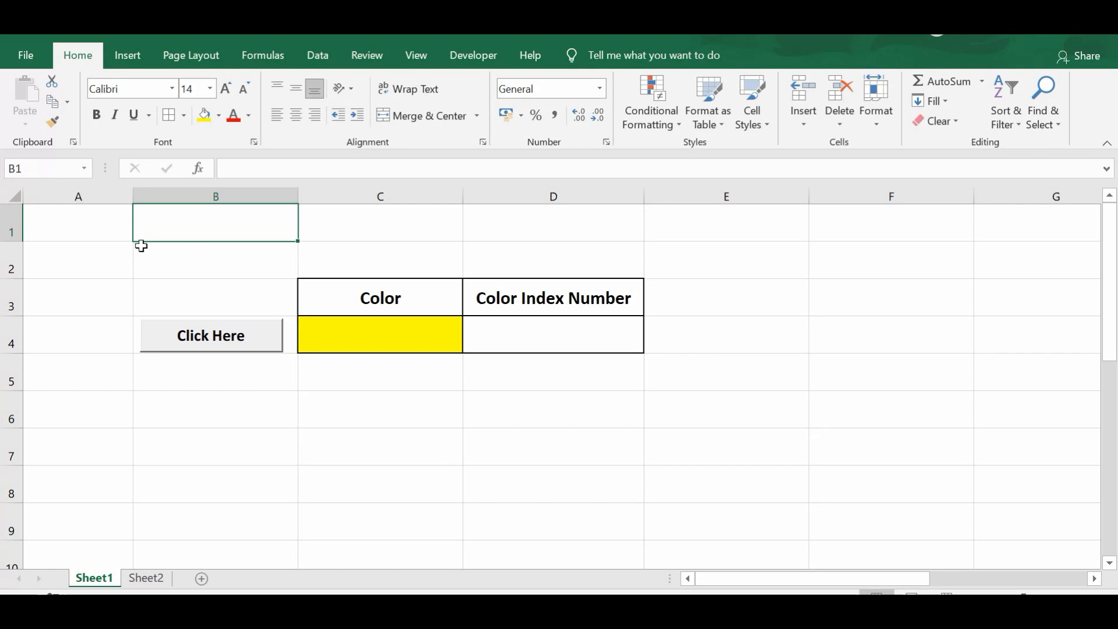
- Run the Click Here button so the index cell shows 6 for the yellow colour cell
{"action": "left_click", "coordinate": [380, 335]}
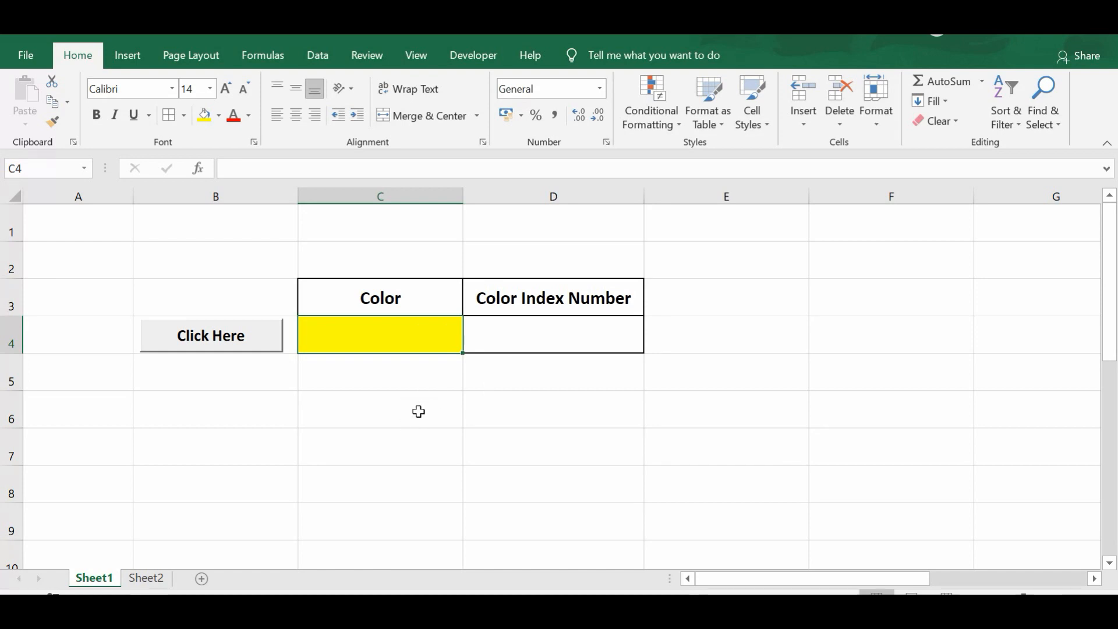
{"action": "mouse_move", "coordinate": [552, 383]}
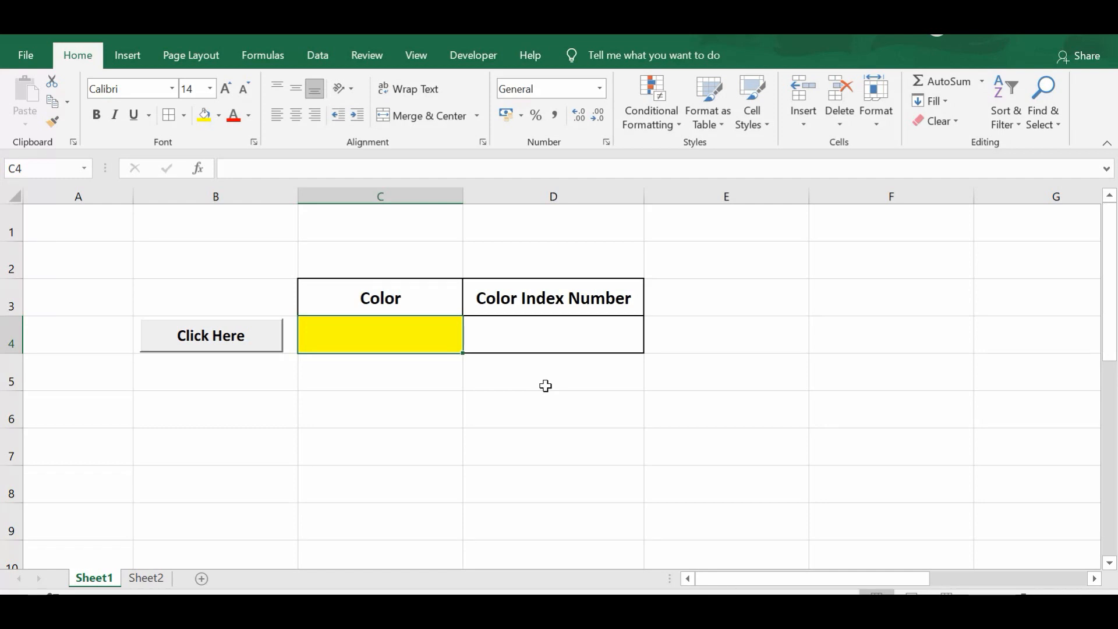
{"action": "left_click", "coordinate": [553, 335]}
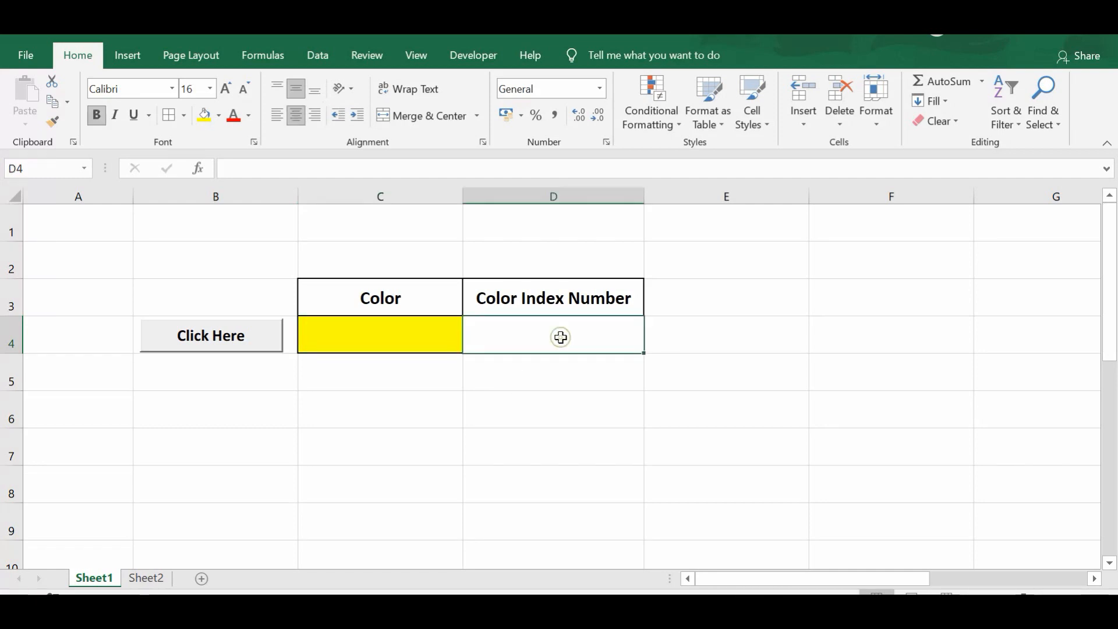
{"action": "mouse_move", "coordinate": [415, 467]}
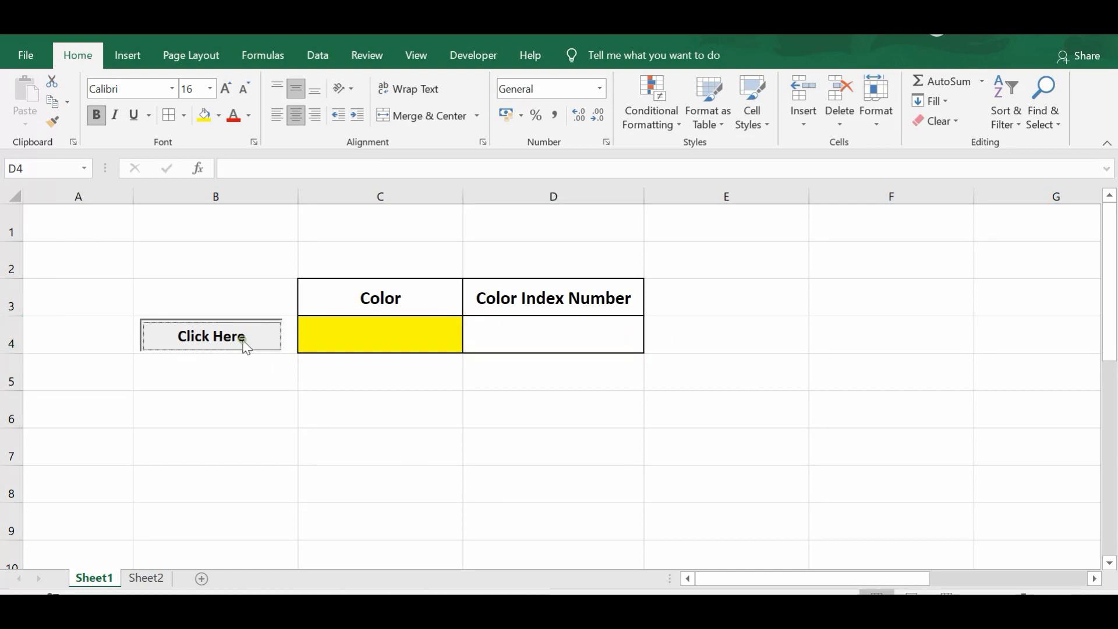
{"action": "left_click", "coordinate": [210, 335]}
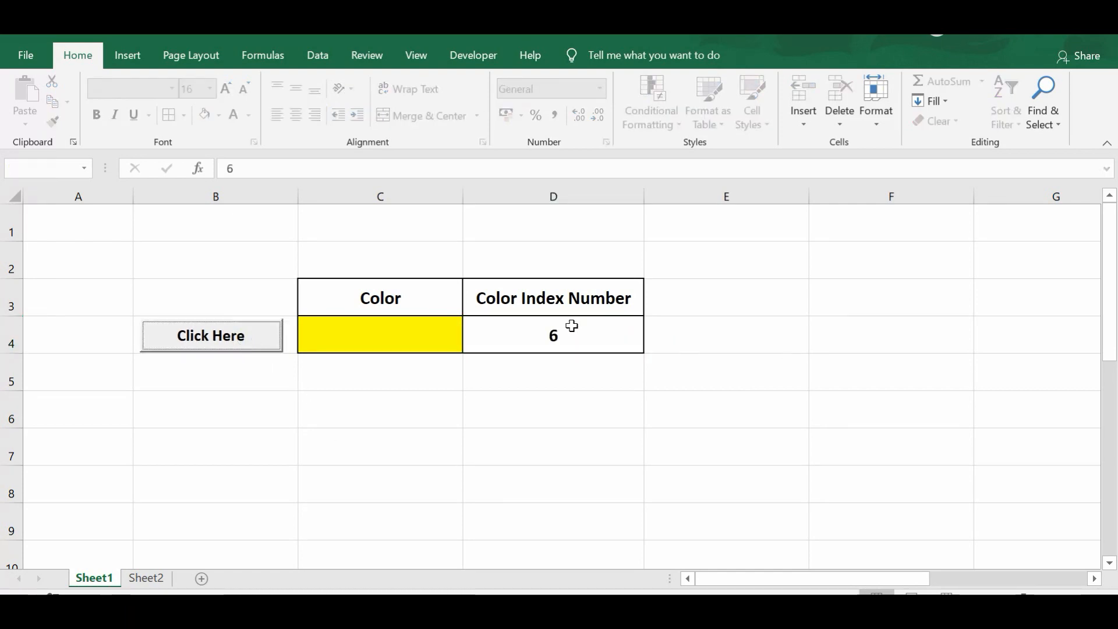
{"action": "left_click", "coordinate": [552, 335]}
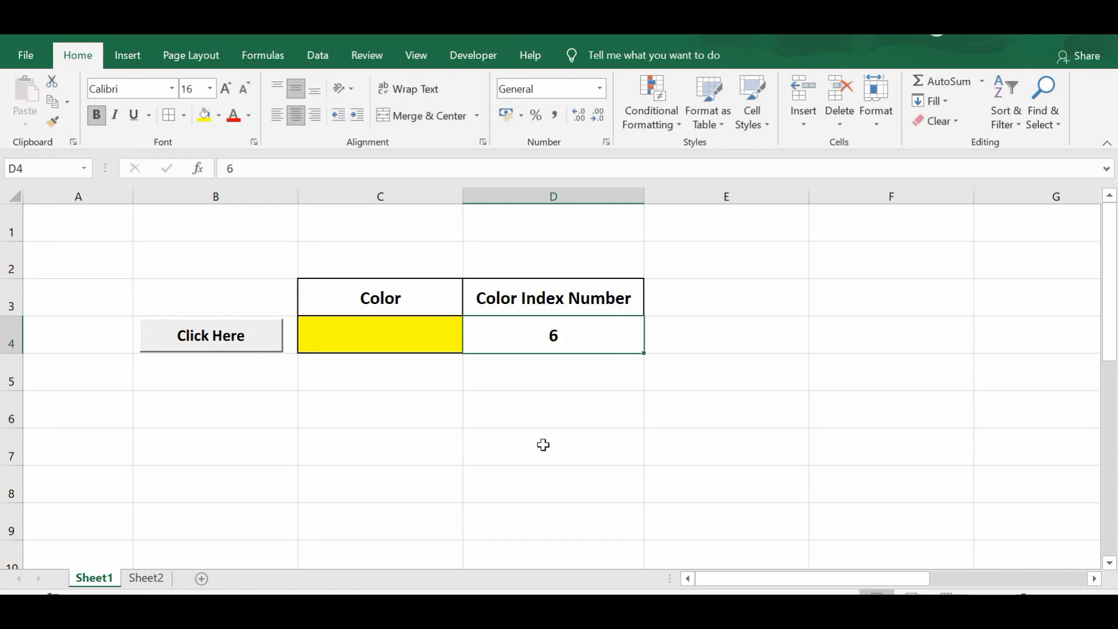
- Fill the colour cell with red and rerun the button so the index reads 3
{"action": "left_click", "coordinate": [378, 335]}
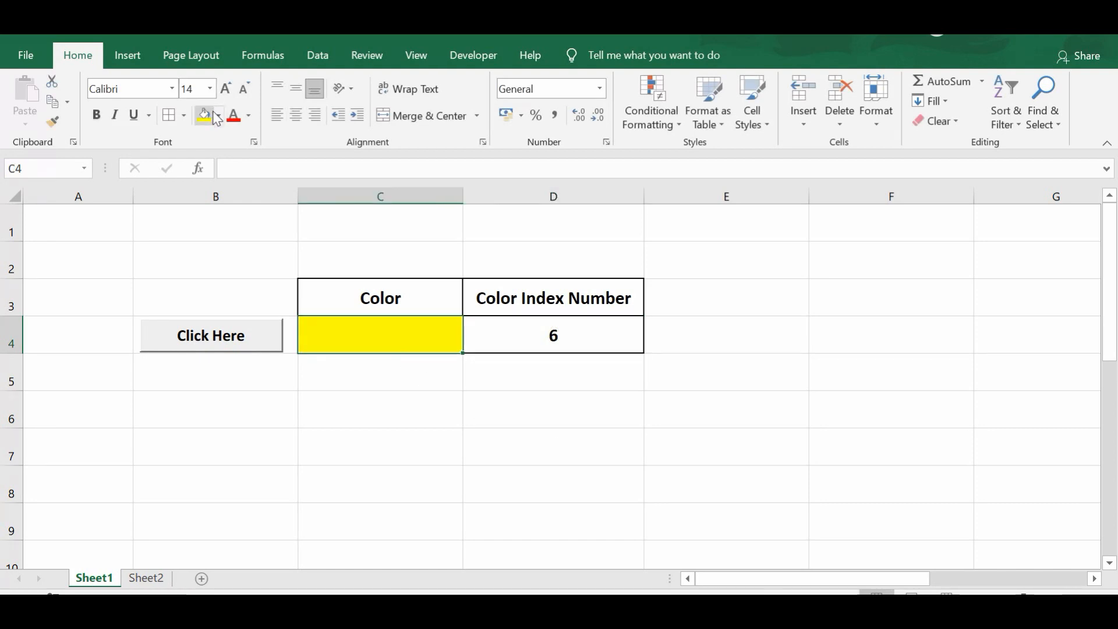
{"action": "left_click", "coordinate": [209, 336]}
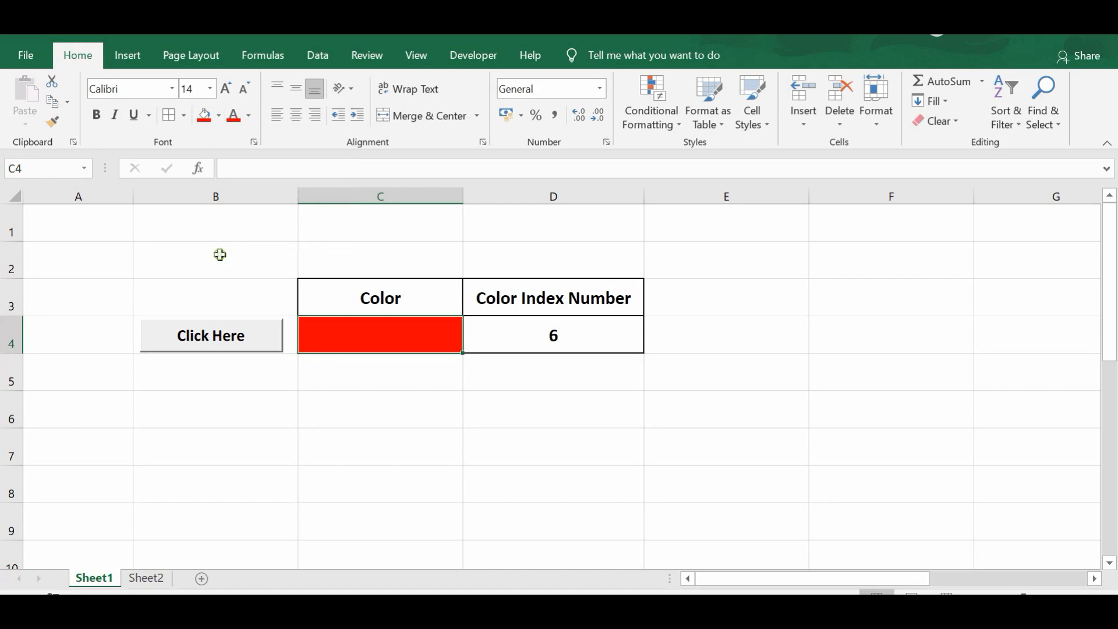
{"action": "mouse_move", "coordinate": [242, 373]}
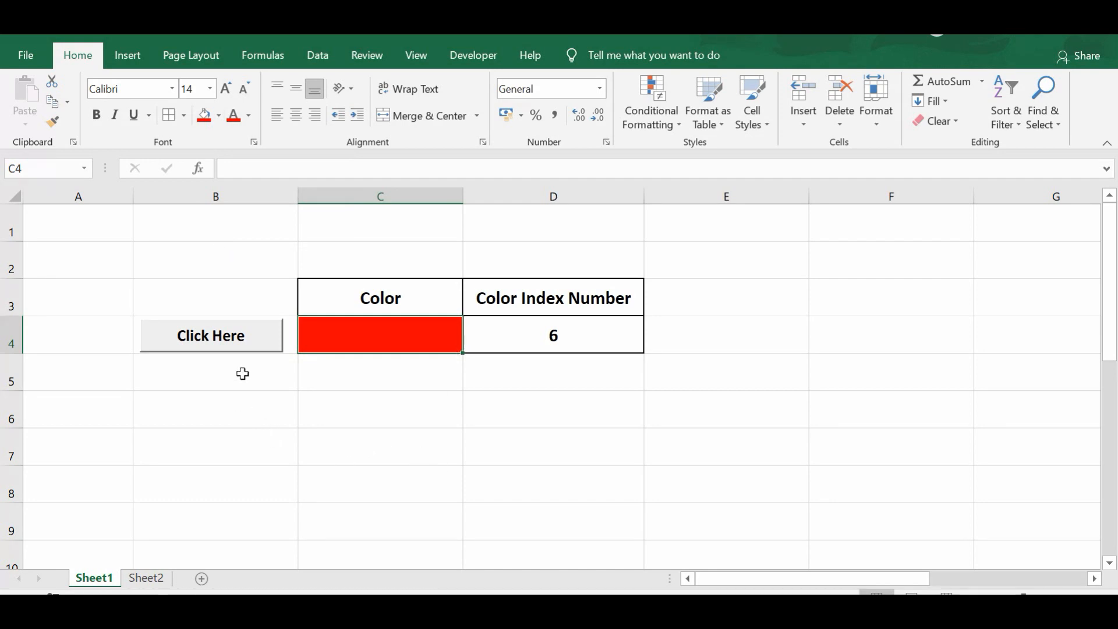
{"action": "left_click", "coordinate": [210, 336]}
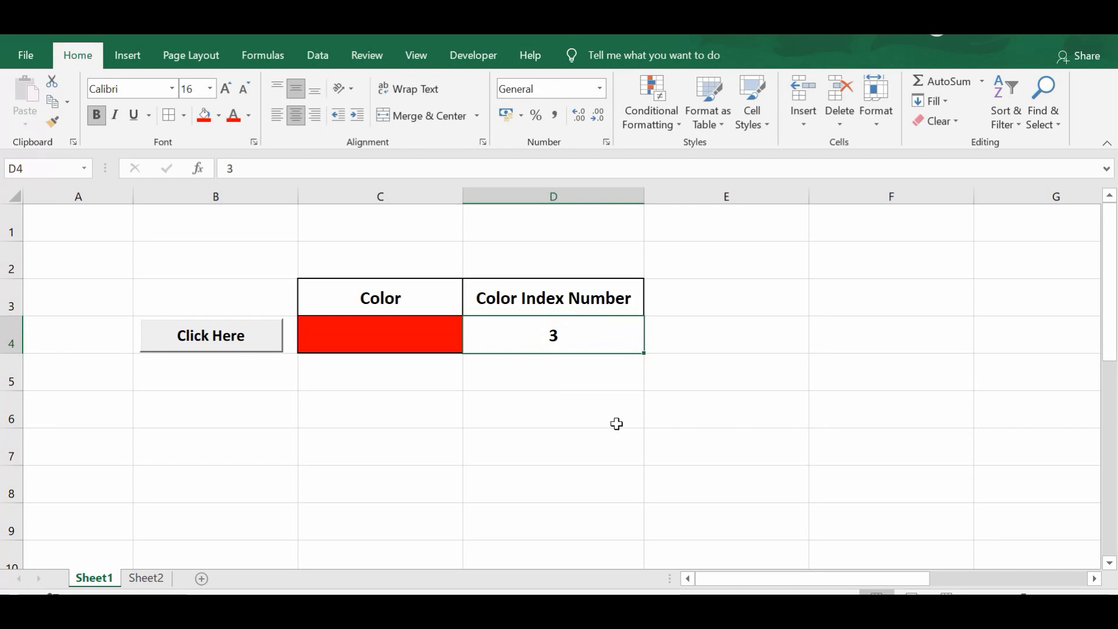
{"action": "mouse_move", "coordinate": [376, 430]}
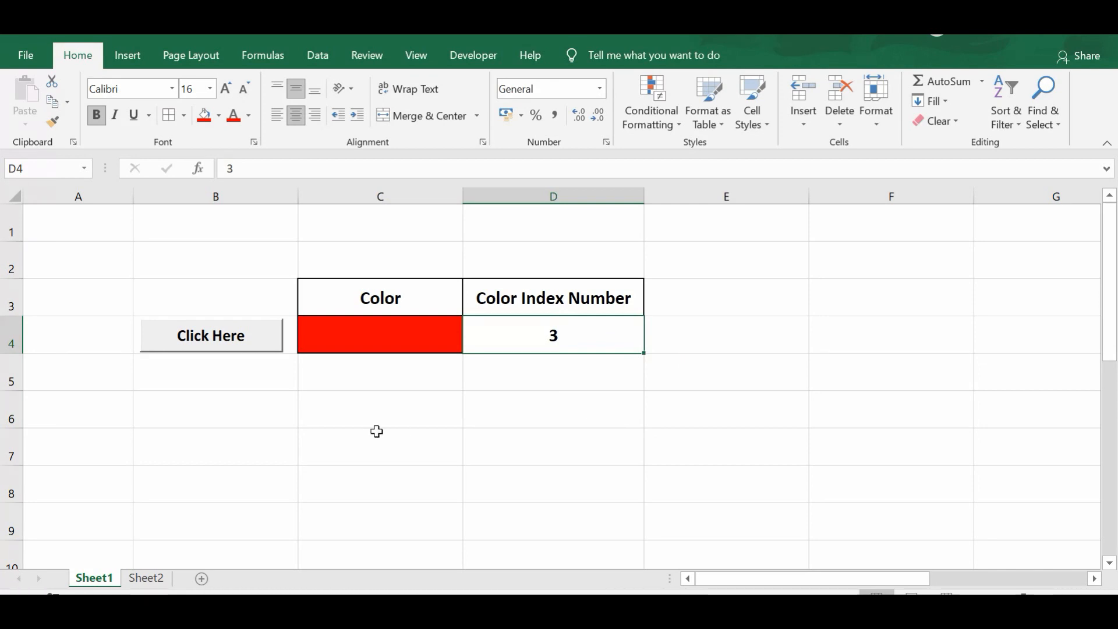
{"action": "mouse_move", "coordinate": [473, 55]}
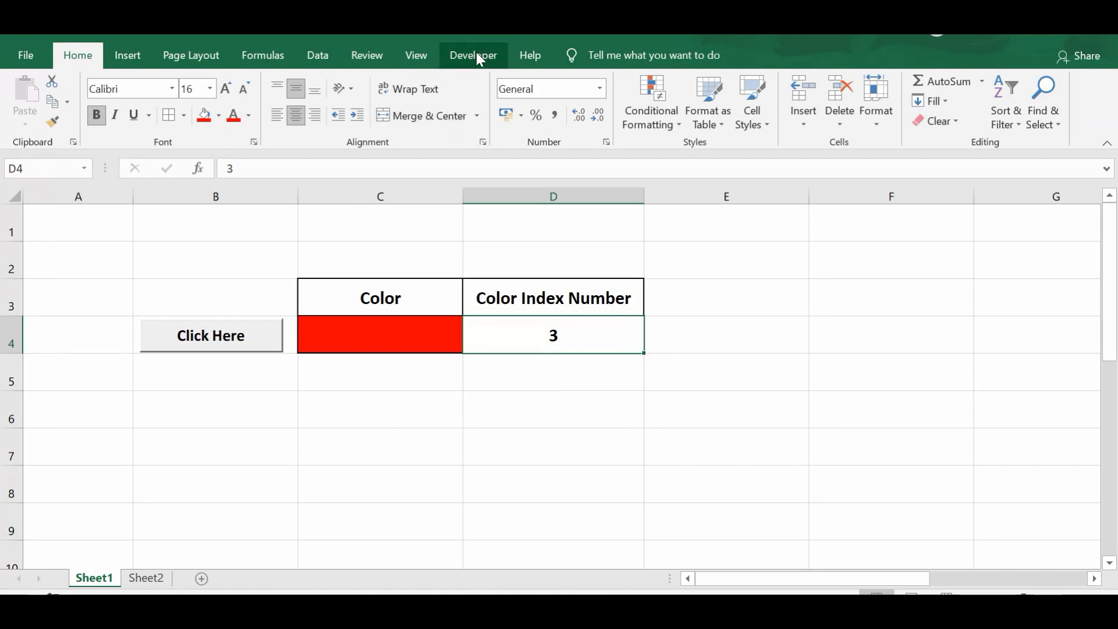
- View the button's code from the Developer tab and highlight the destination Cells(4, 4) reference
{"action": "left_click", "coordinate": [472, 55]}
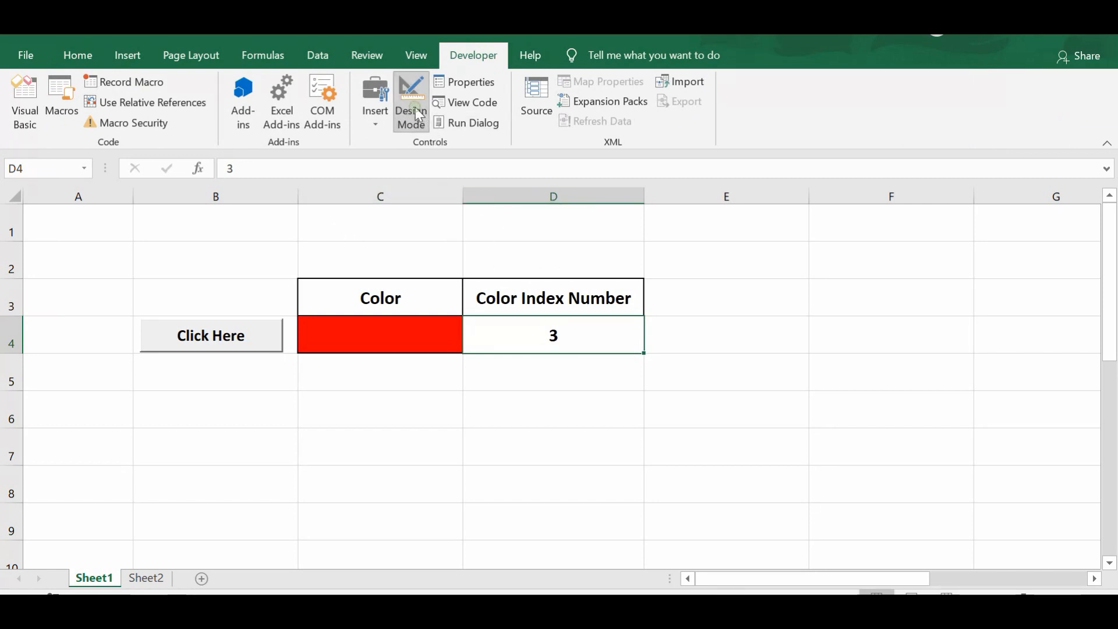
{"action": "left_click", "coordinate": [473, 103]}
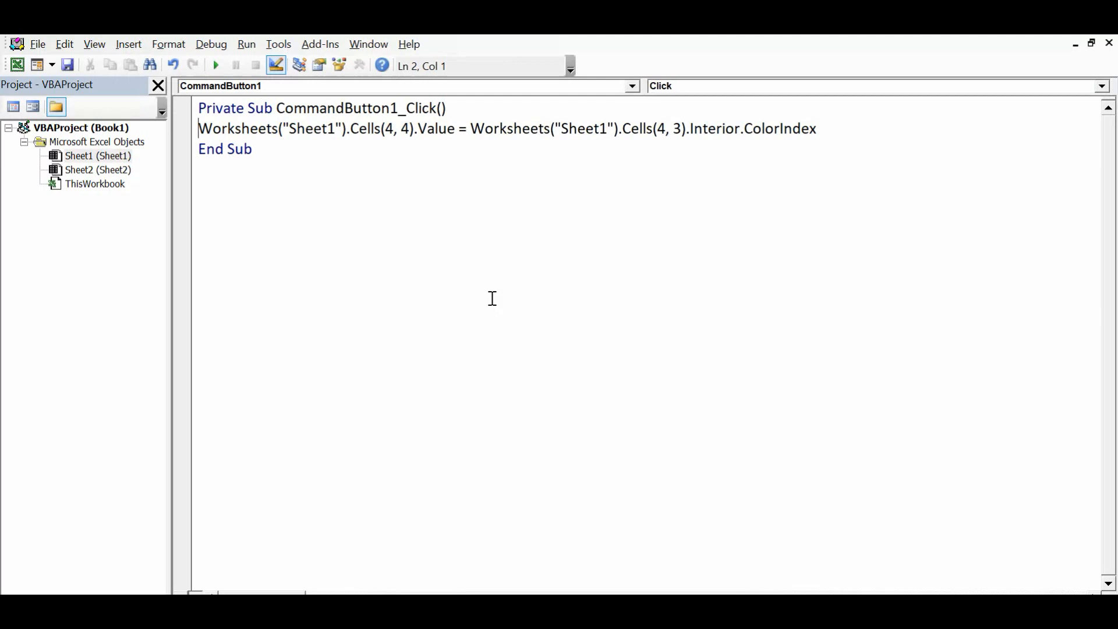
{"action": "mouse_move", "coordinate": [268, 131]}
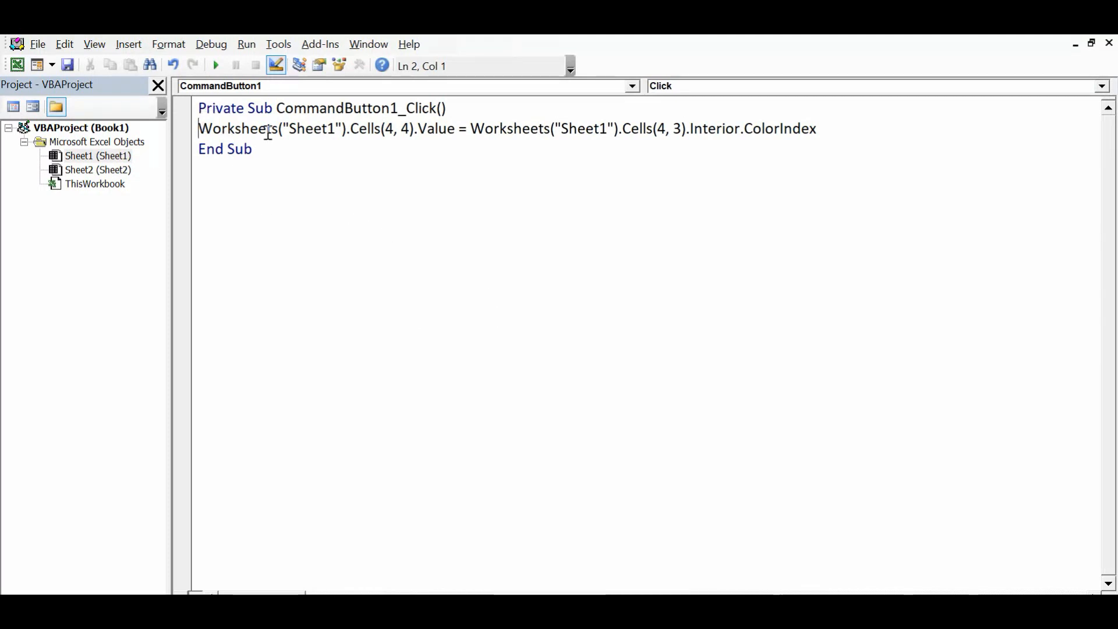
{"action": "double_click", "coordinate": [313, 128]}
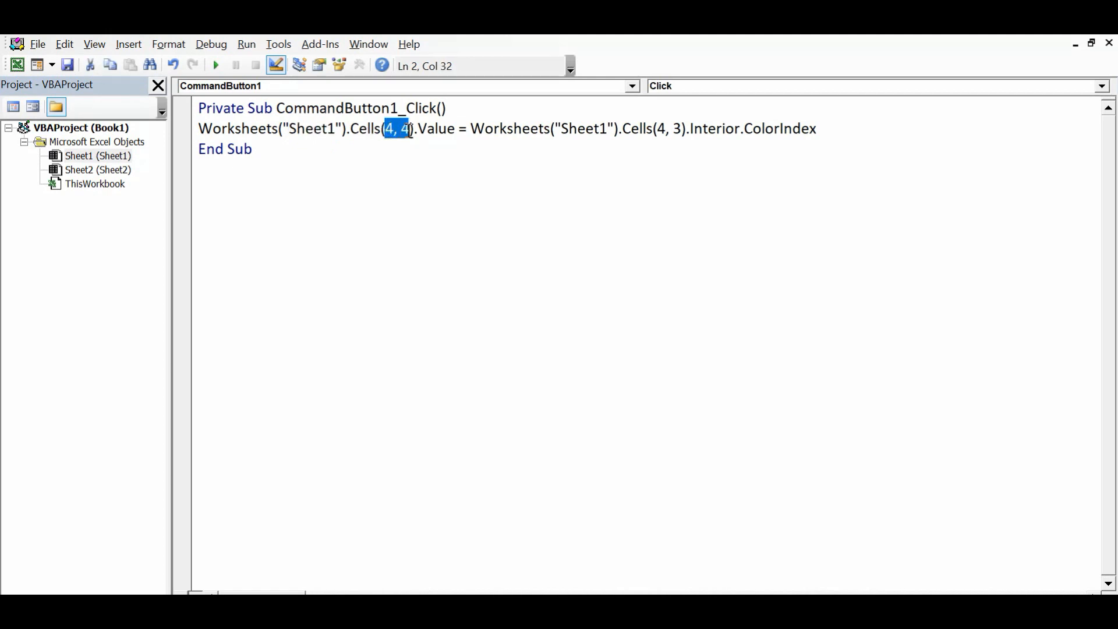
{"action": "mouse_move", "coordinate": [402, 158]}
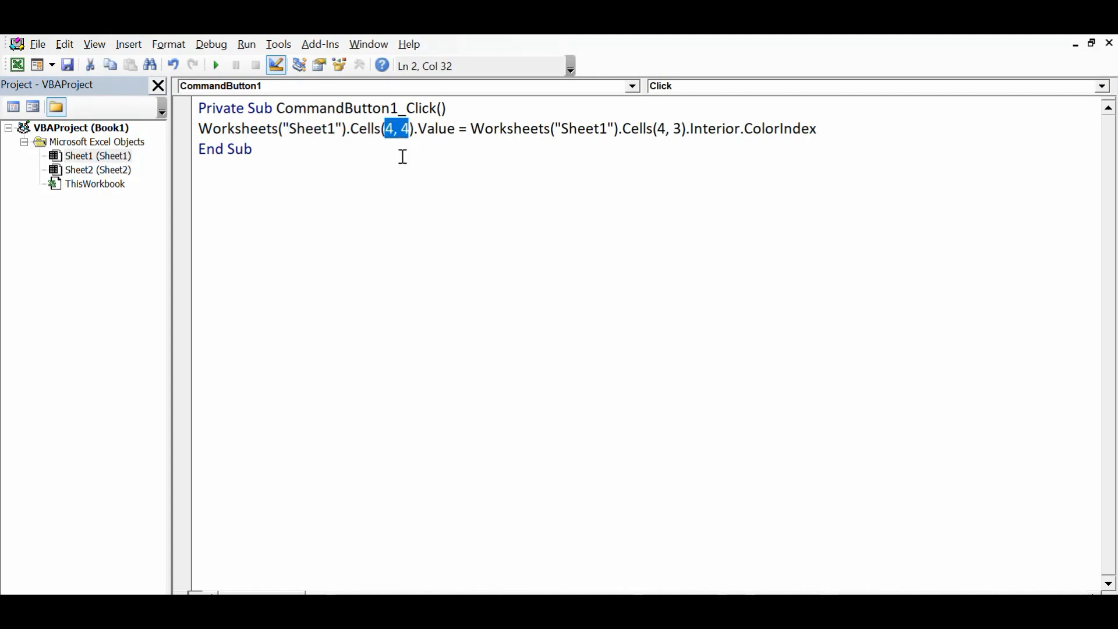
{"action": "left_click", "coordinate": [401, 128]}
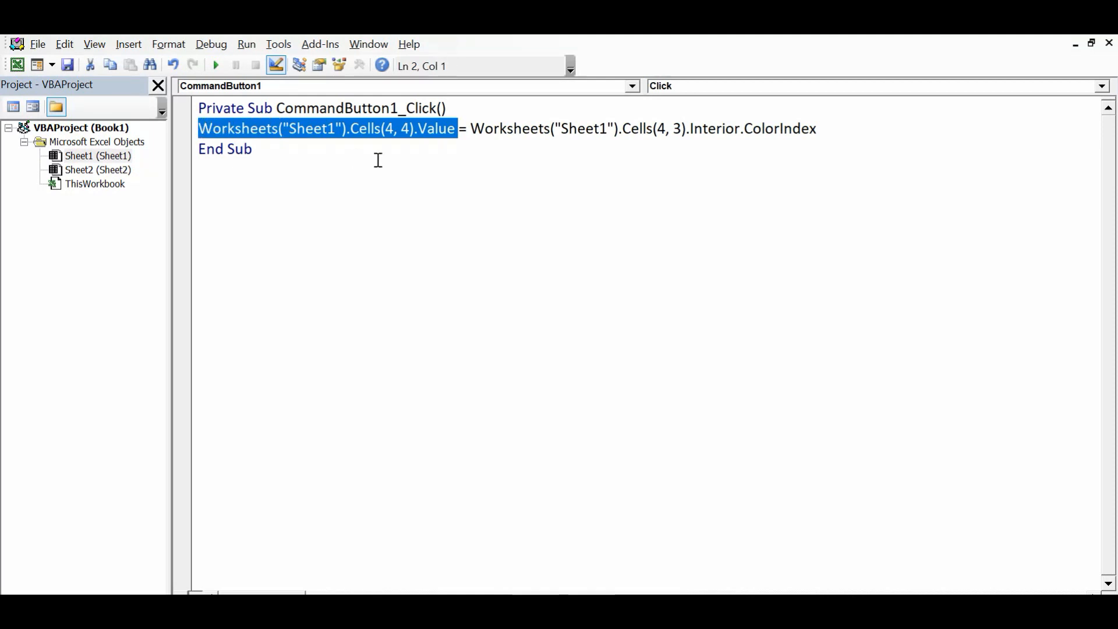
- Point out the source Cells(4, 3).Interior.ColorIndex reference, then return to Sheet1
{"action": "left_click", "coordinate": [483, 136]}
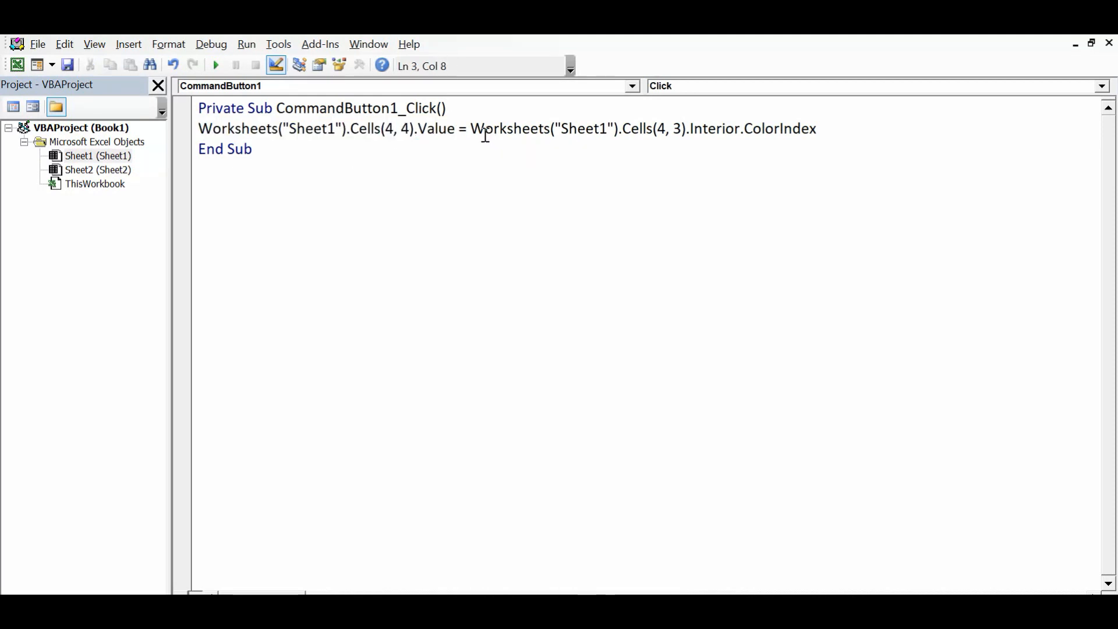
{"action": "left_click", "coordinate": [560, 129]}
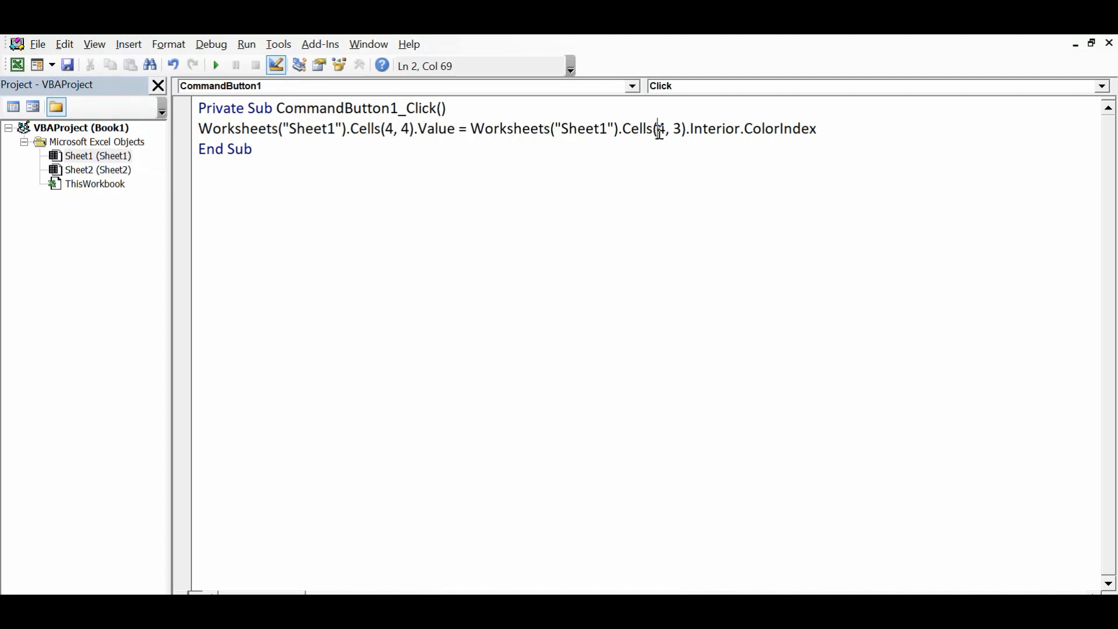
{"action": "double_click", "coordinate": [661, 128]}
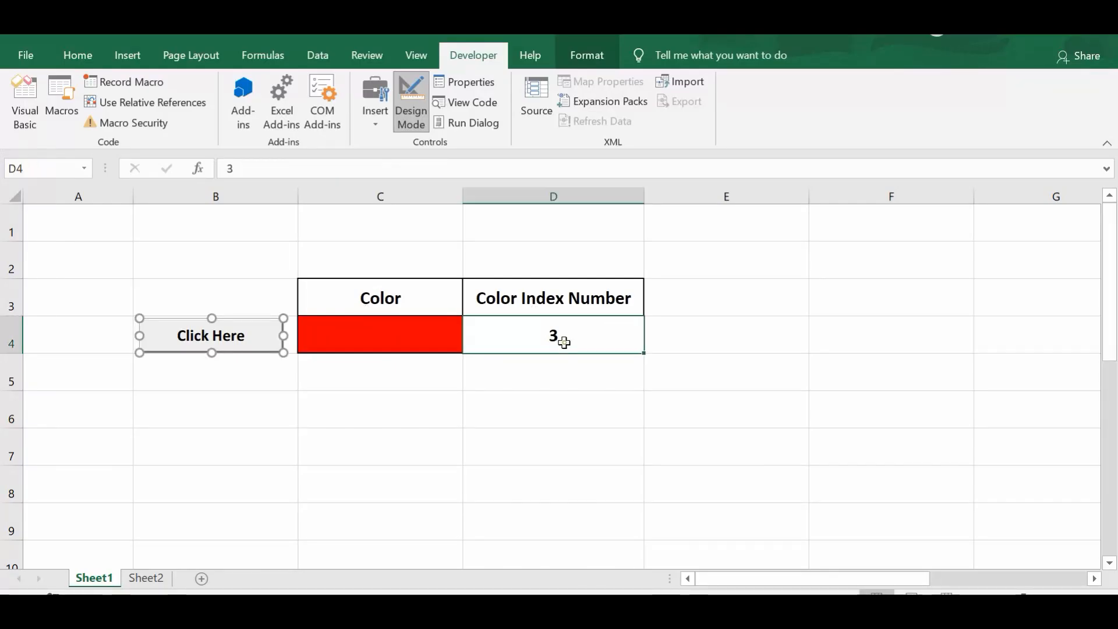
{"action": "left_click", "coordinate": [594, 385]}
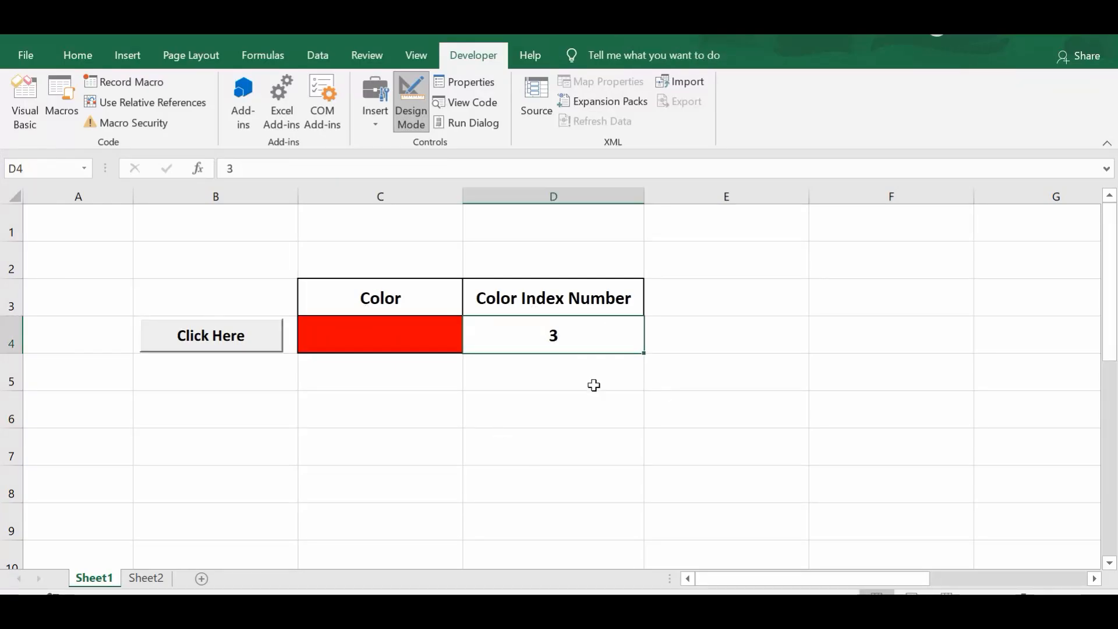
{"action": "mouse_move", "coordinate": [205, 519]}
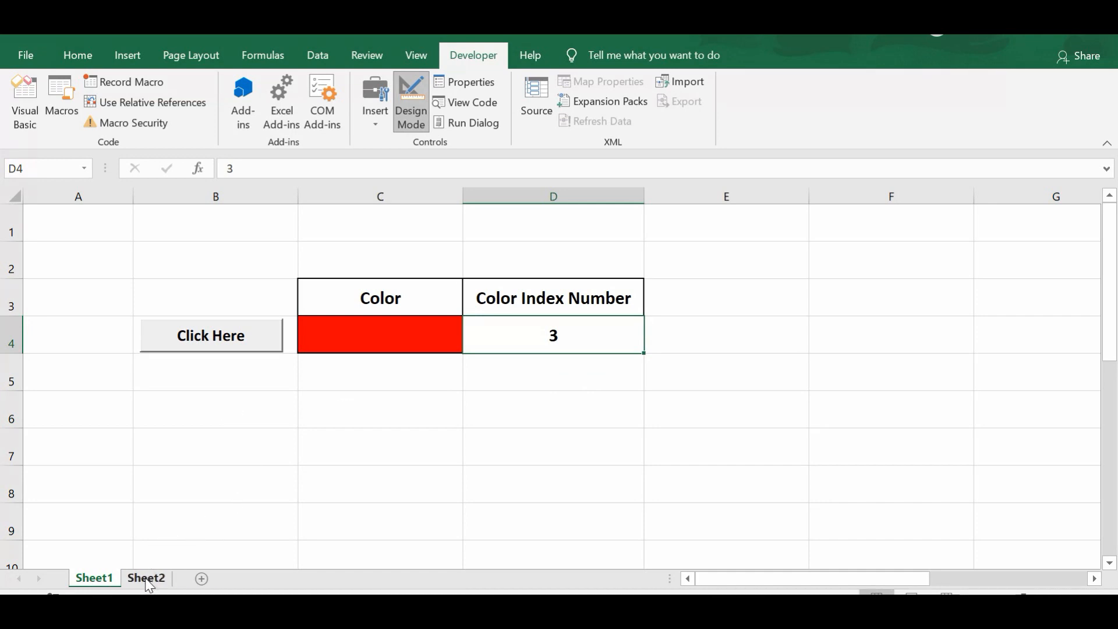
- Switch to Sheet2 and look over the numbered 1–56 grid in A1:G8
{"action": "left_click", "coordinate": [147, 577]}
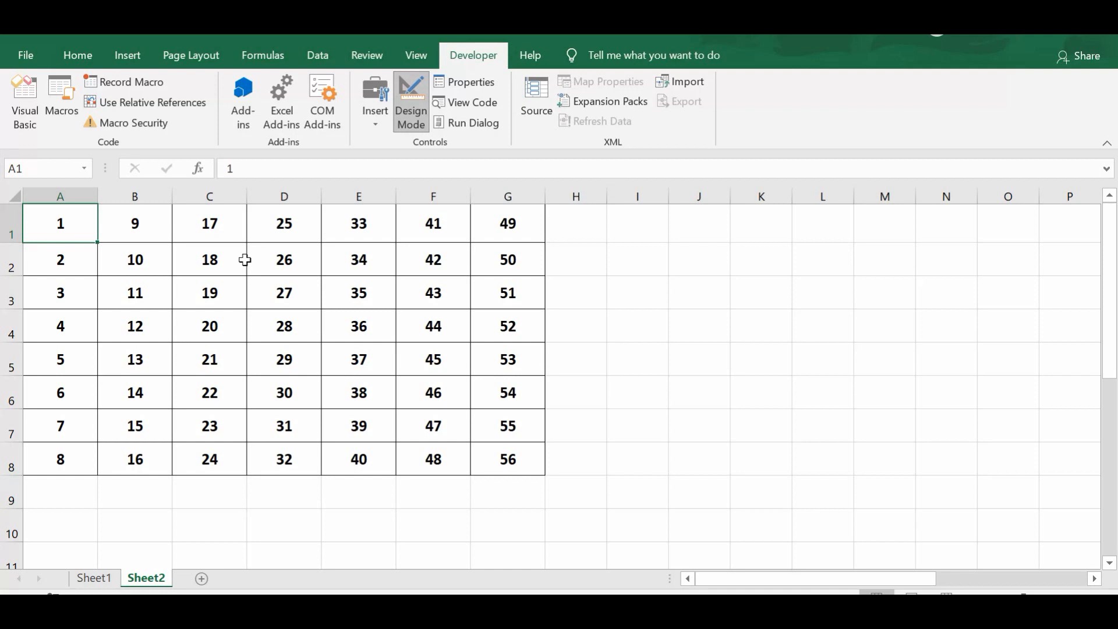
{"action": "left_click", "coordinate": [209, 224]}
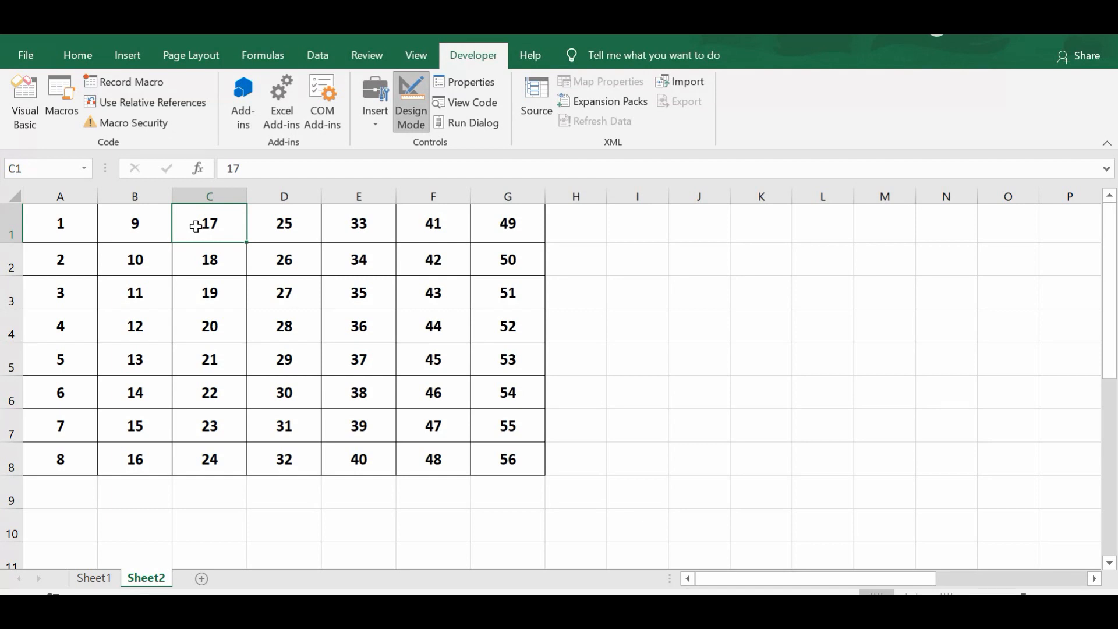
{"action": "mouse_move", "coordinate": [256, 223]}
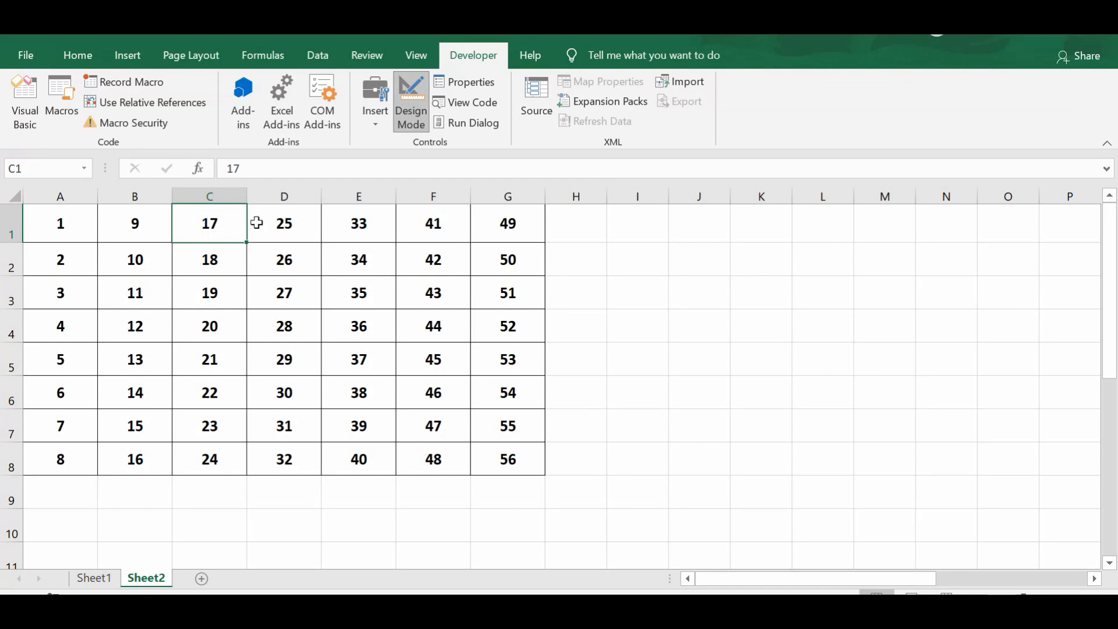
{"action": "mouse_move", "coordinate": [174, 251]}
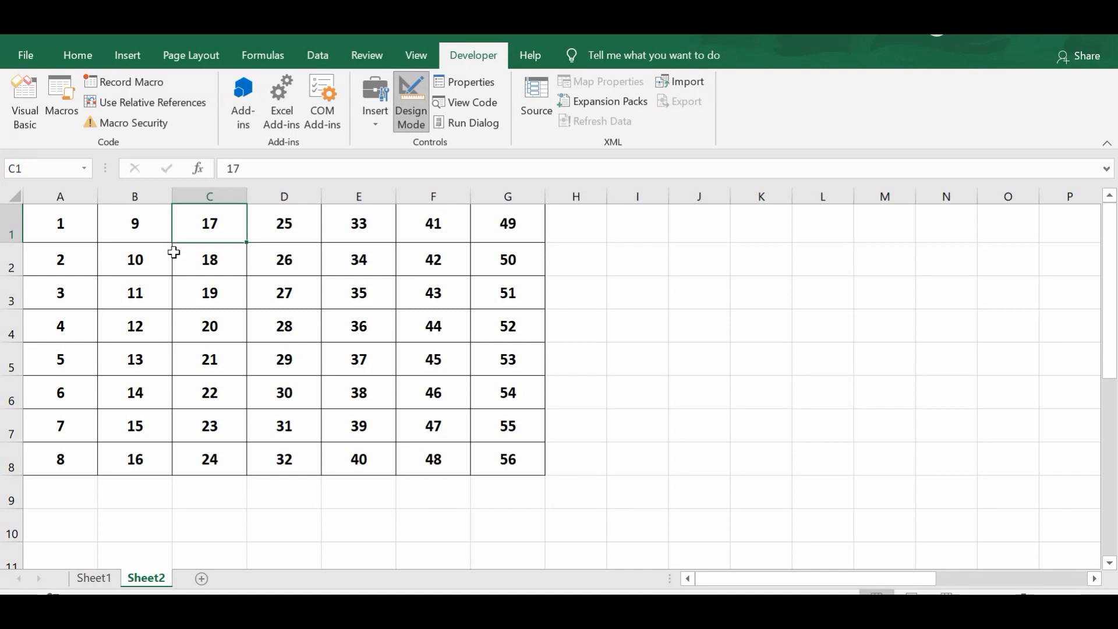
{"action": "mouse_move", "coordinate": [230, 377]}
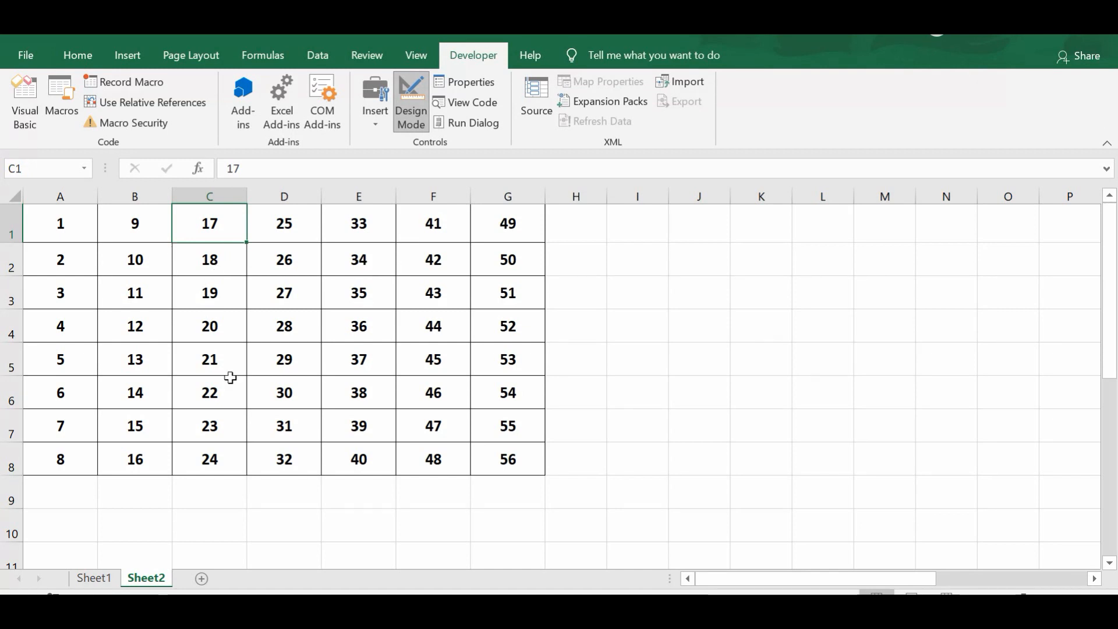
{"action": "left_click", "coordinate": [135, 259]}
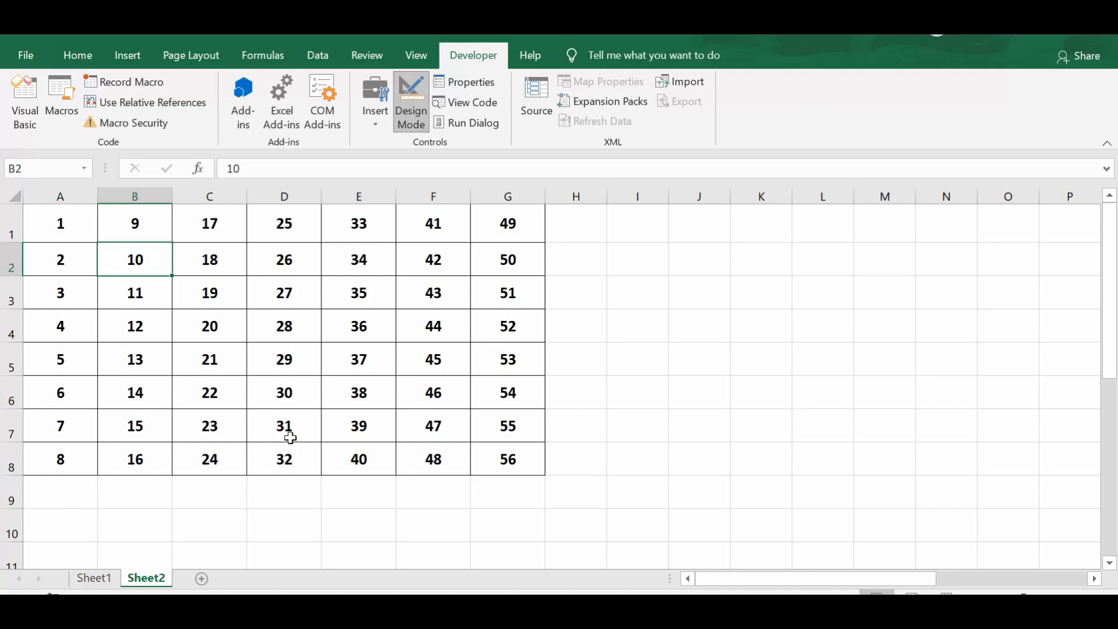
{"action": "mouse_move", "coordinate": [320, 295]}
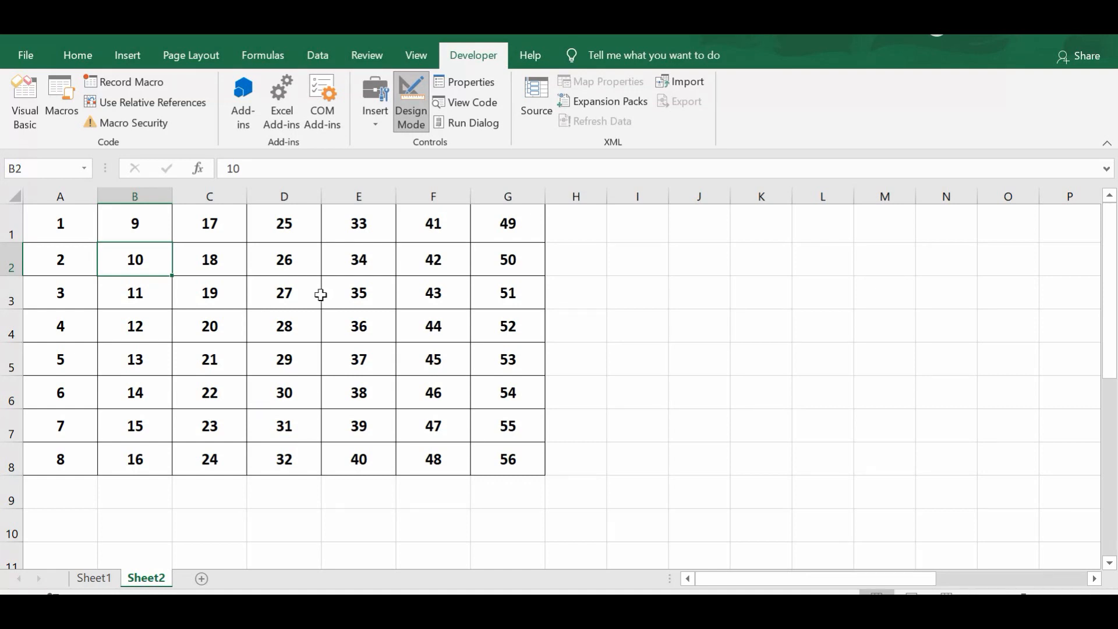
{"action": "mouse_move", "coordinate": [271, 258]}
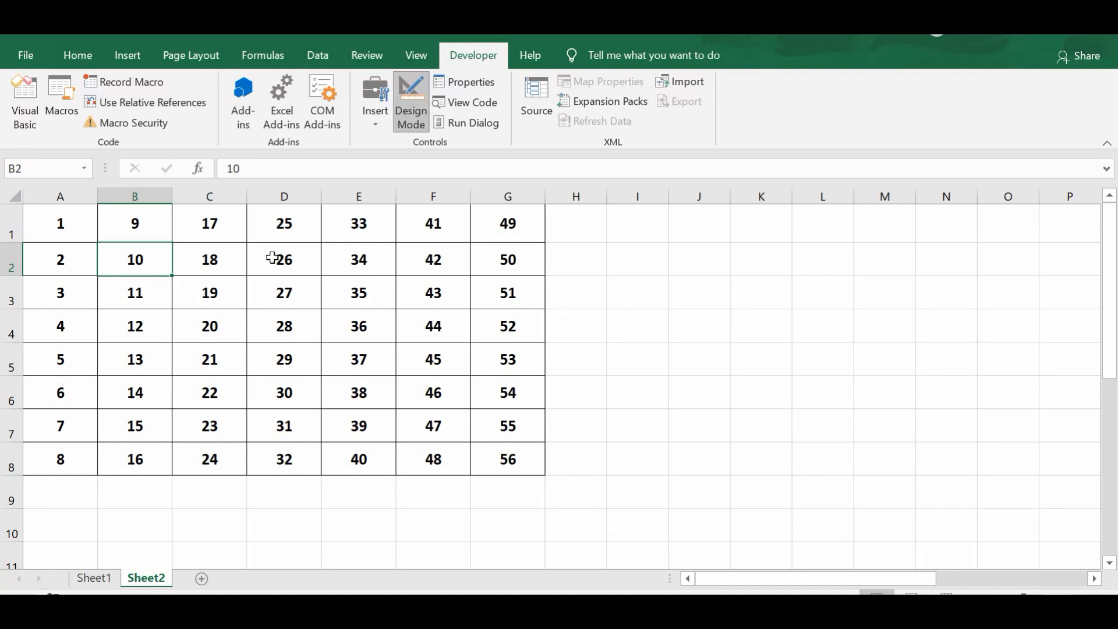
{"action": "mouse_move", "coordinate": [287, 254]}
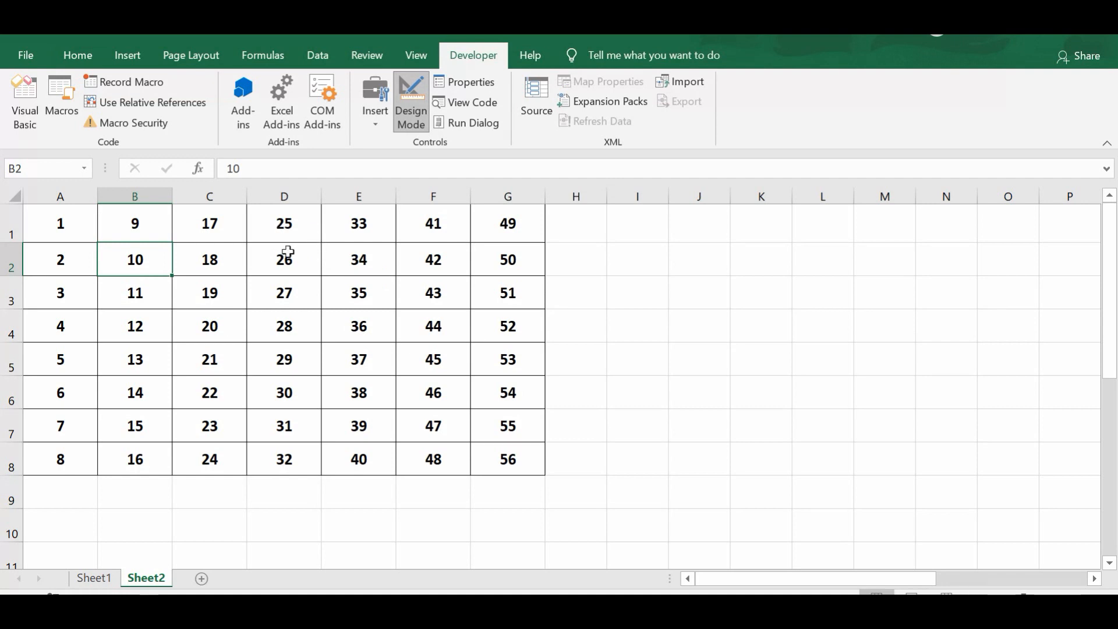
{"action": "mouse_move", "coordinate": [296, 255]}
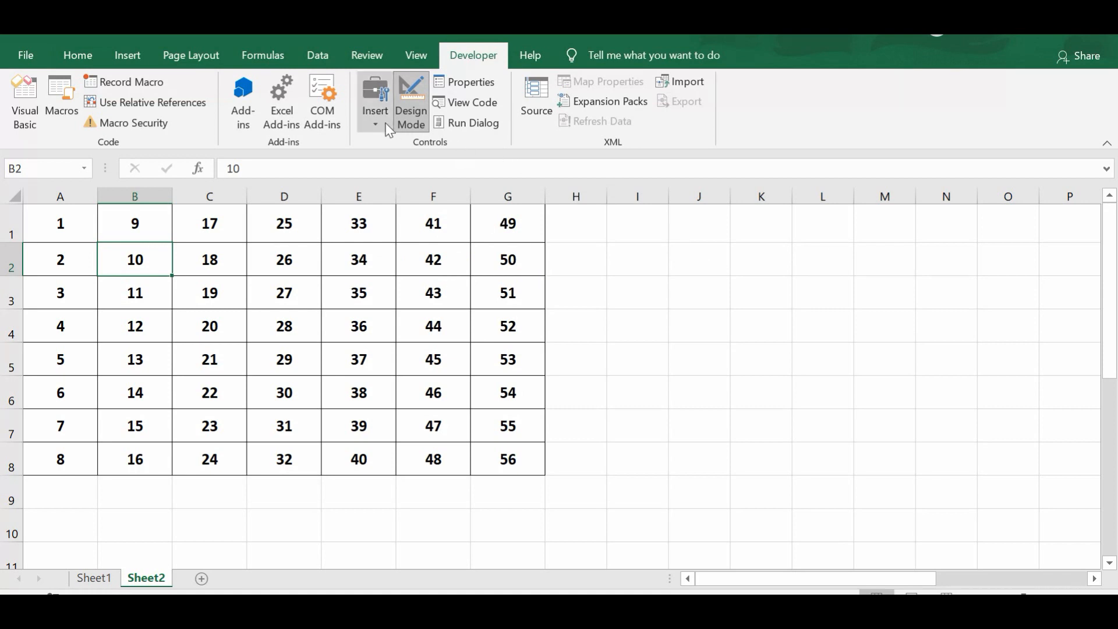
- Insert an ActiveX command button, CommandButton1, to the right of the A1:G8 grid
{"action": "left_click", "coordinate": [374, 100]}
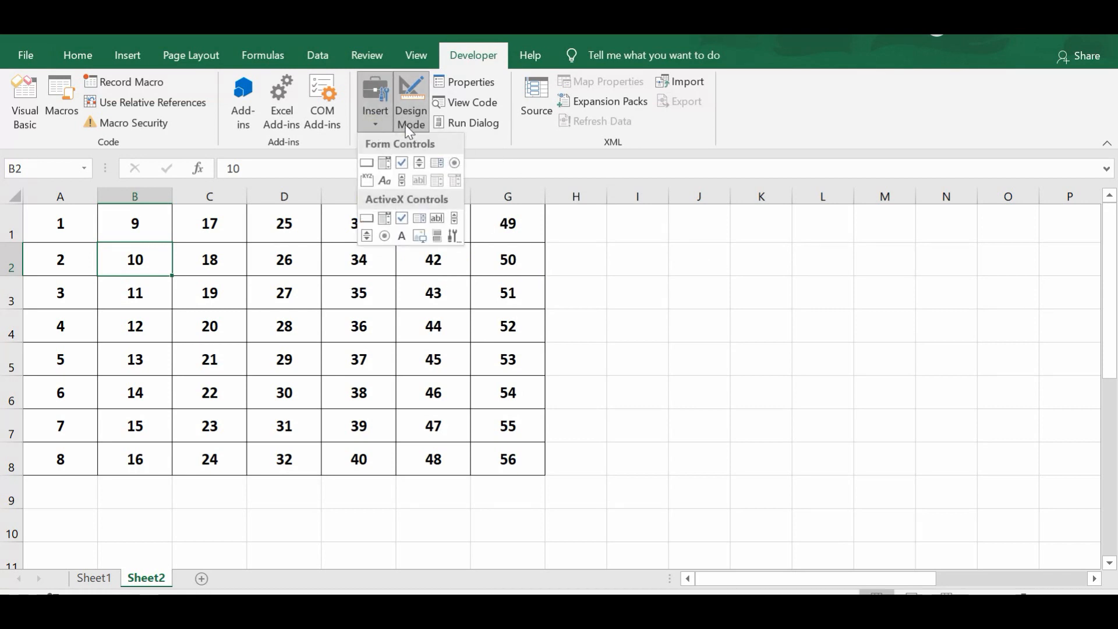
{"action": "mouse_move", "coordinate": [373, 131]}
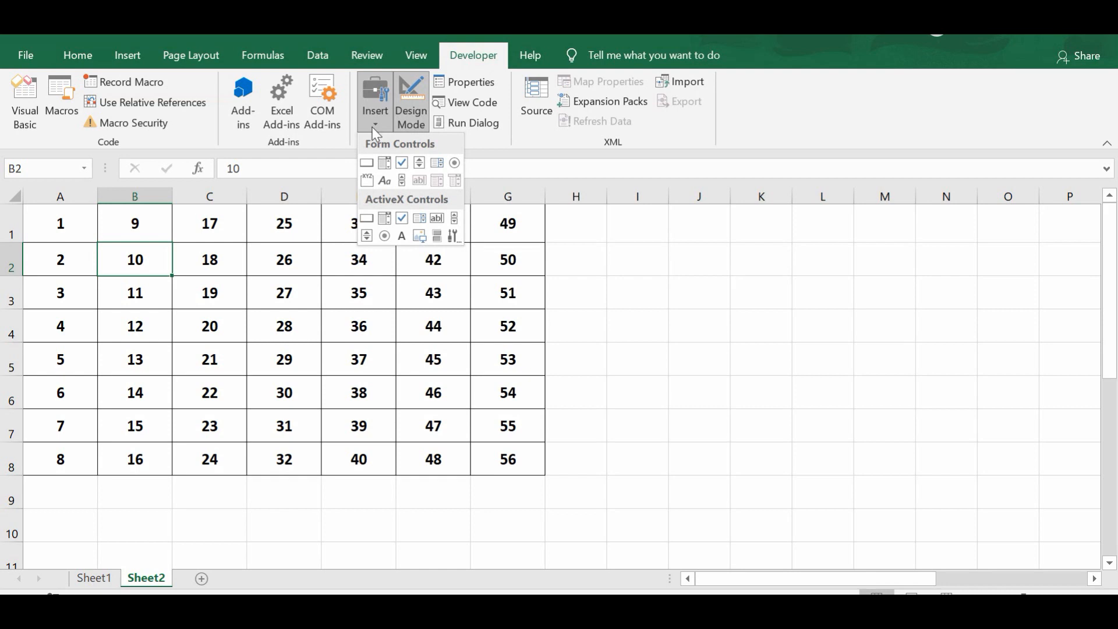
{"action": "mouse_move", "coordinate": [386, 170]}
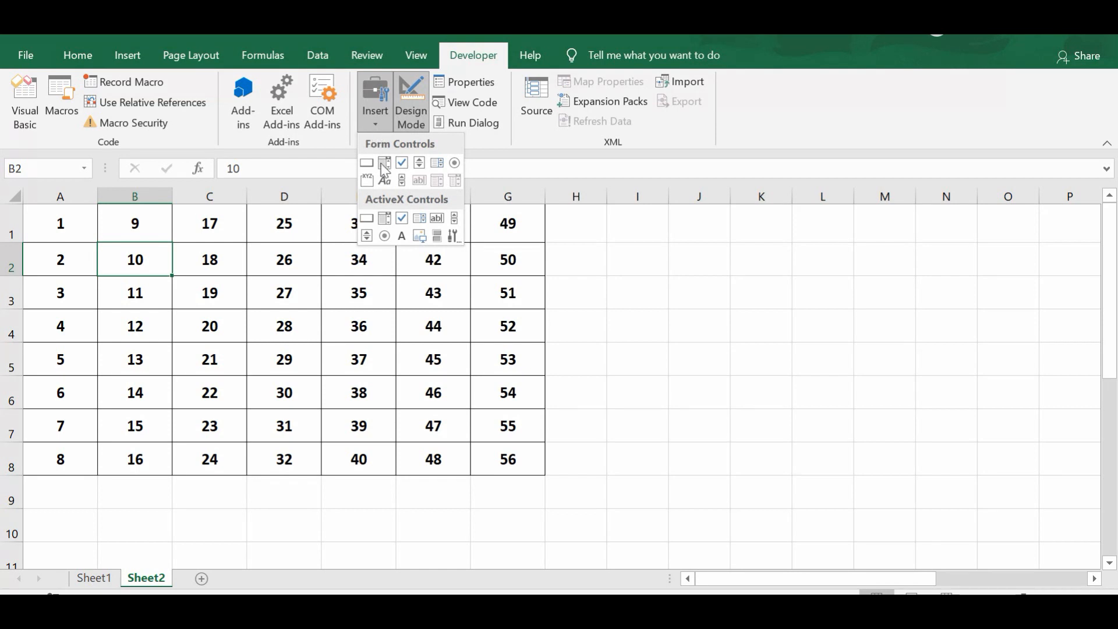
{"action": "mouse_move", "coordinate": [366, 217]}
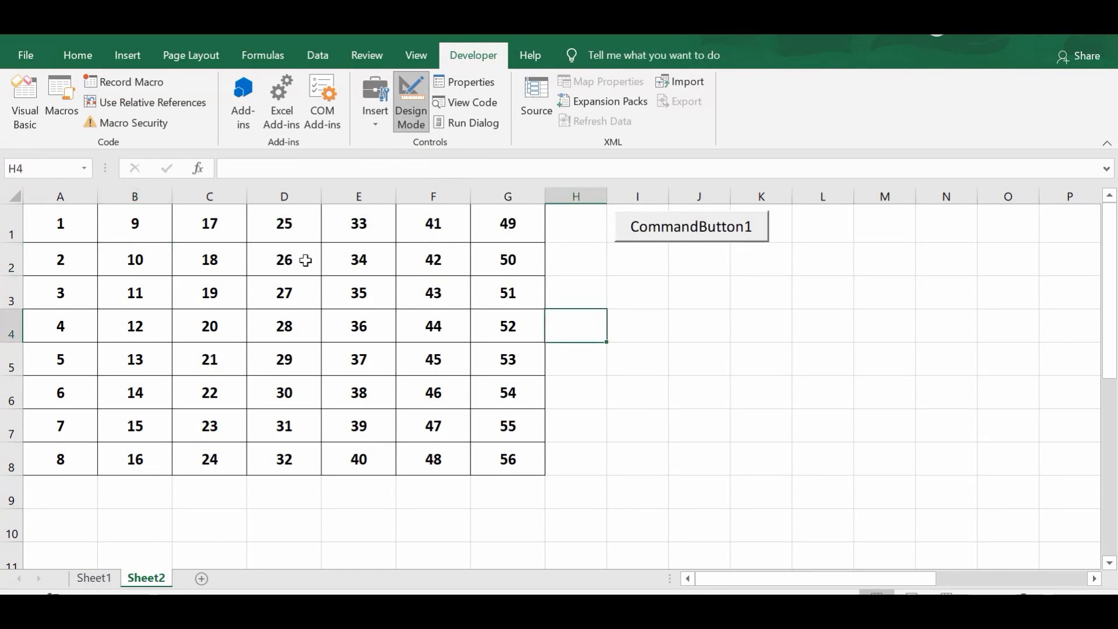
{"action": "left_click", "coordinate": [59, 223]}
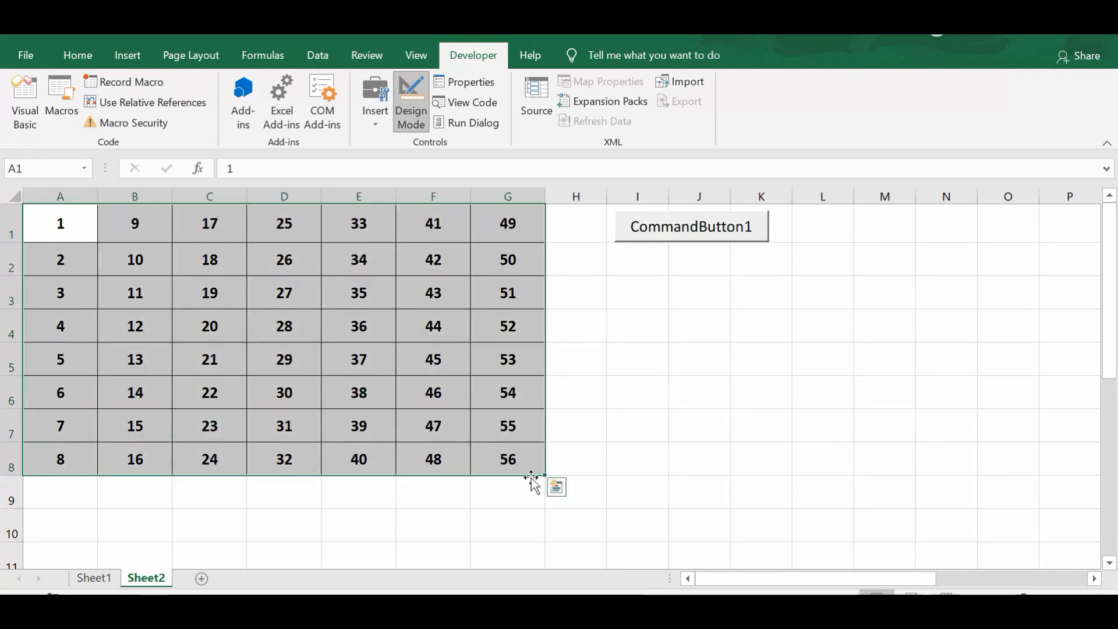
{"action": "left_click", "coordinate": [507, 459]}
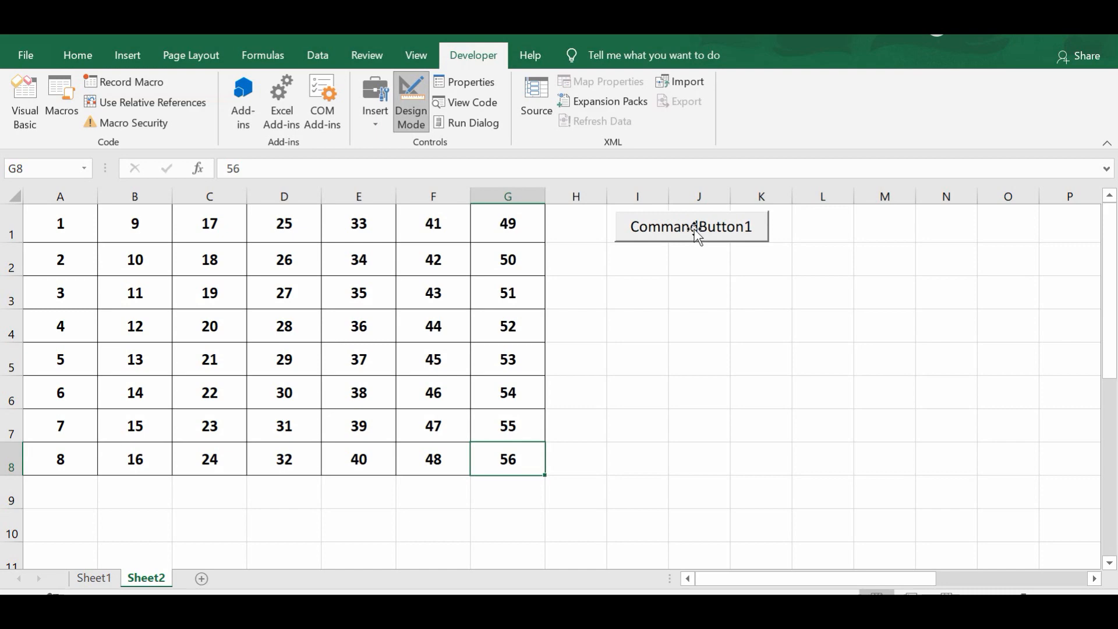
{"action": "mouse_move", "coordinate": [692, 234]}
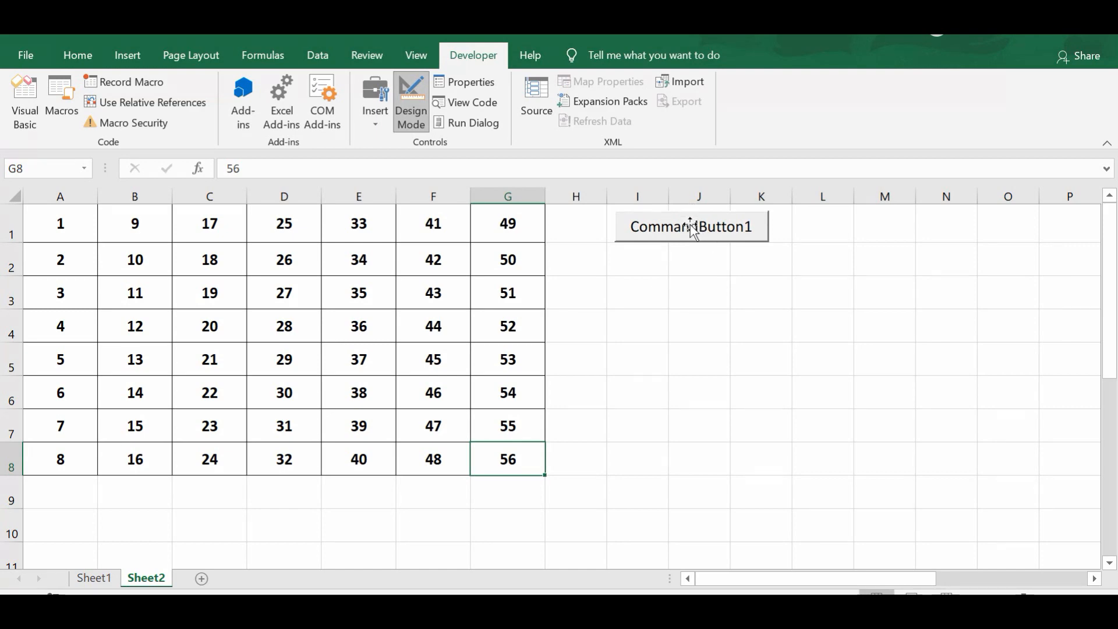
- In CommandButton1_Click, declare Dim mycell As Range and Dim myrange As Range
{"action": "double_click", "coordinate": [691, 226]}
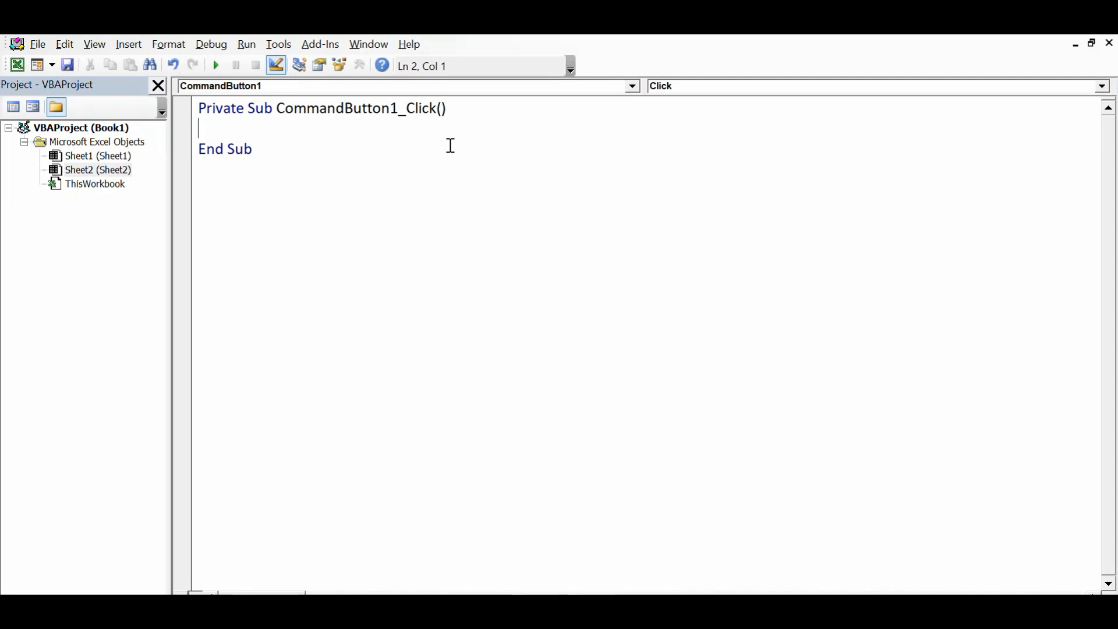
{"action": "mouse_move", "coordinate": [210, 132]}
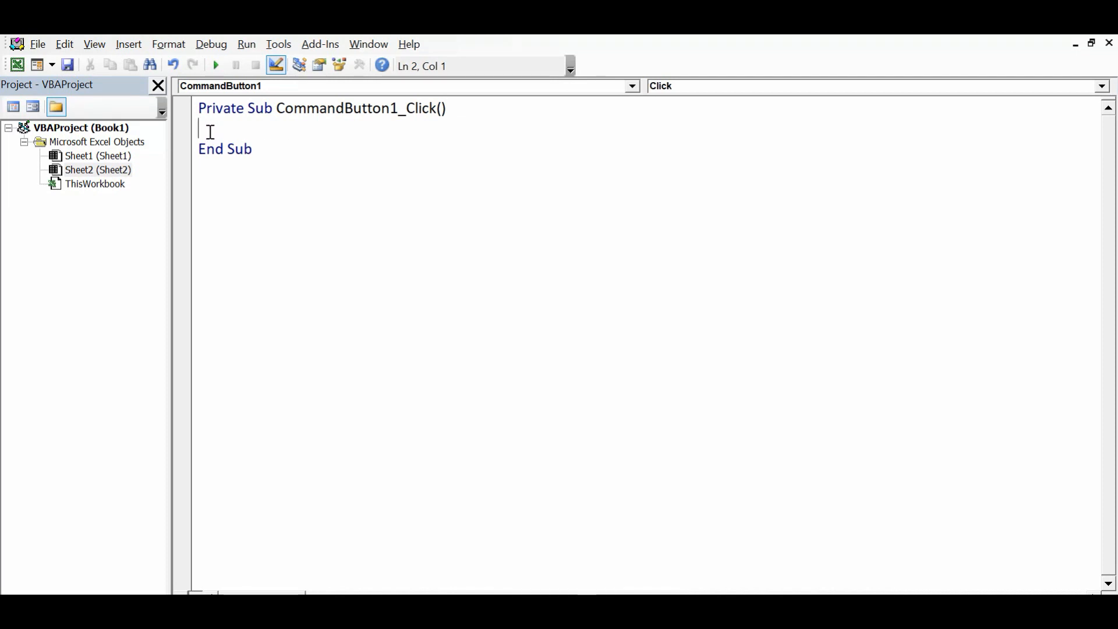
{"action": "type", "text": "dim"}
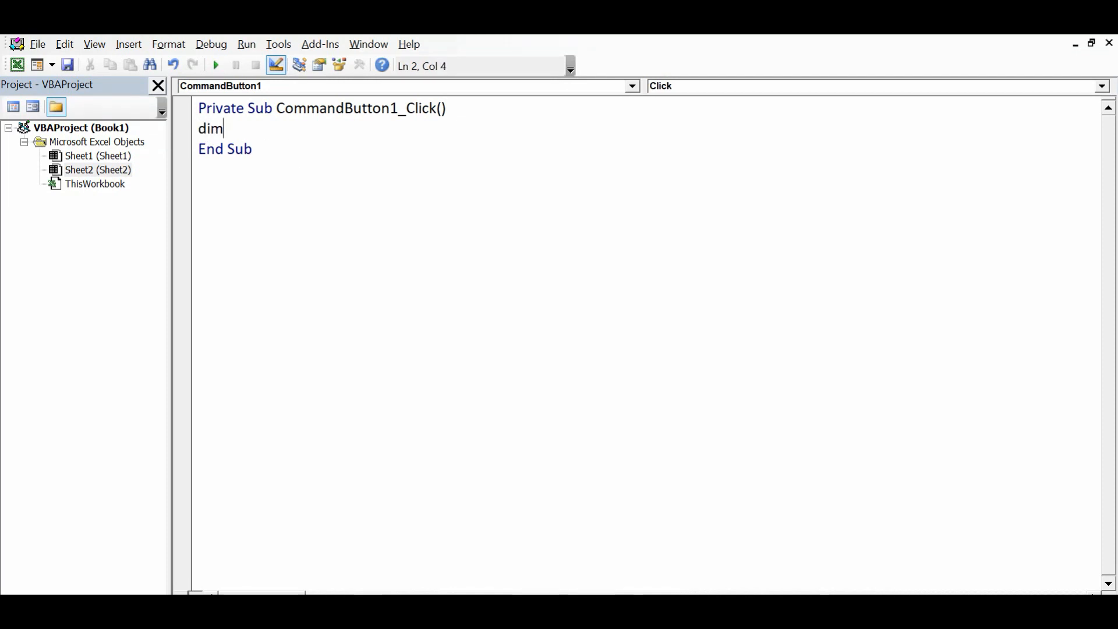
{"action": "type", "text": "mycell"}
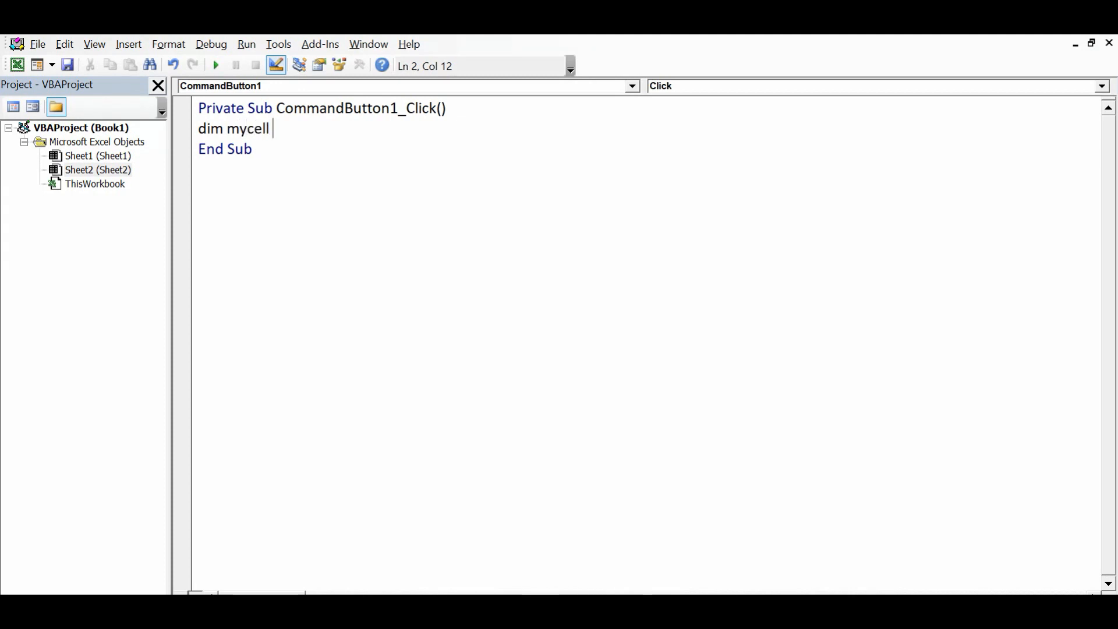
{"action": "type", "text": "As Range"}
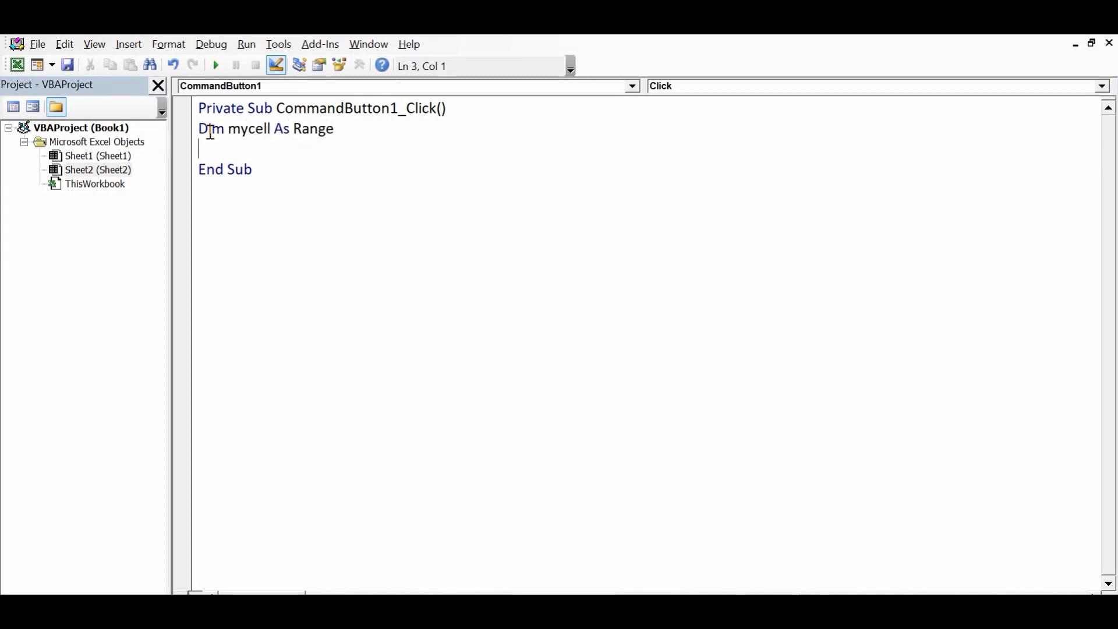
{"action": "type", "text": "di"}
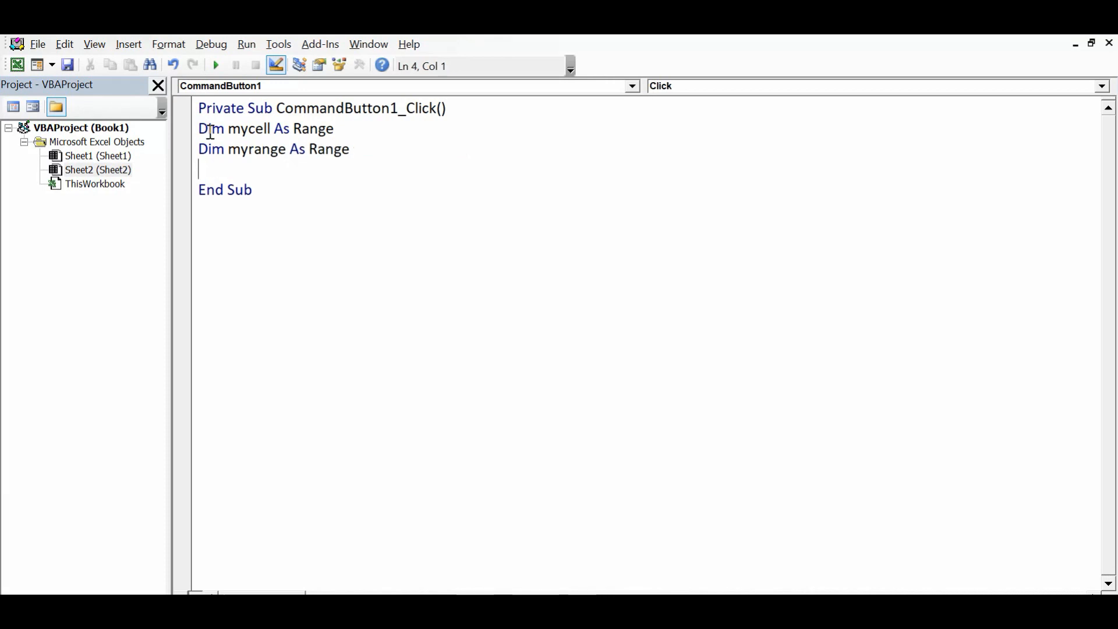
{"action": "mouse_move", "coordinate": [268, 133]}
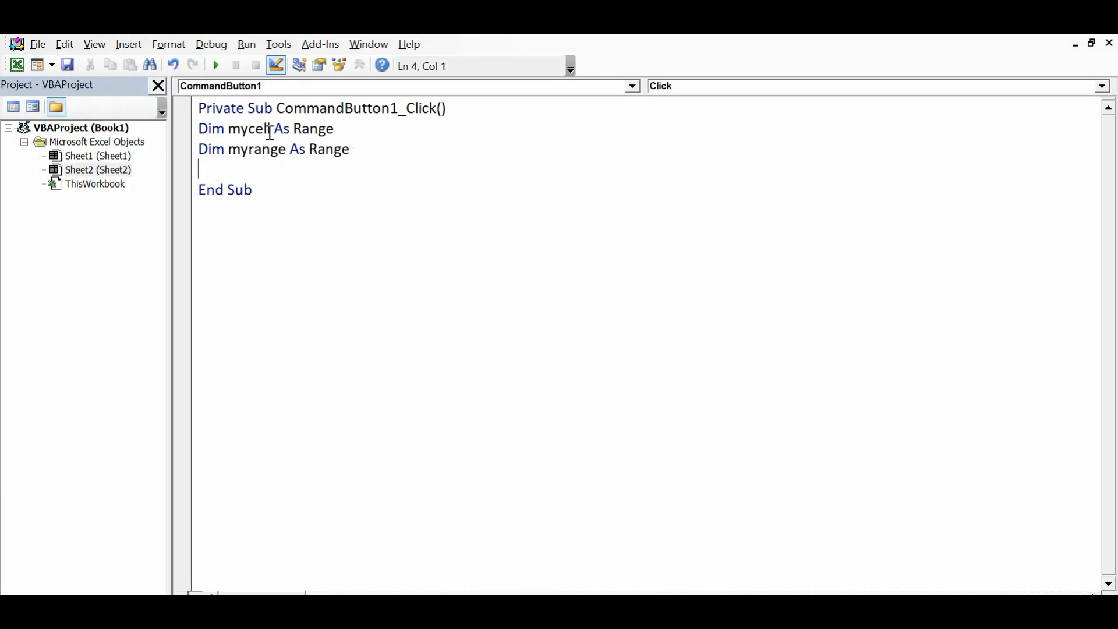
{"action": "double_click", "coordinate": [248, 128]}
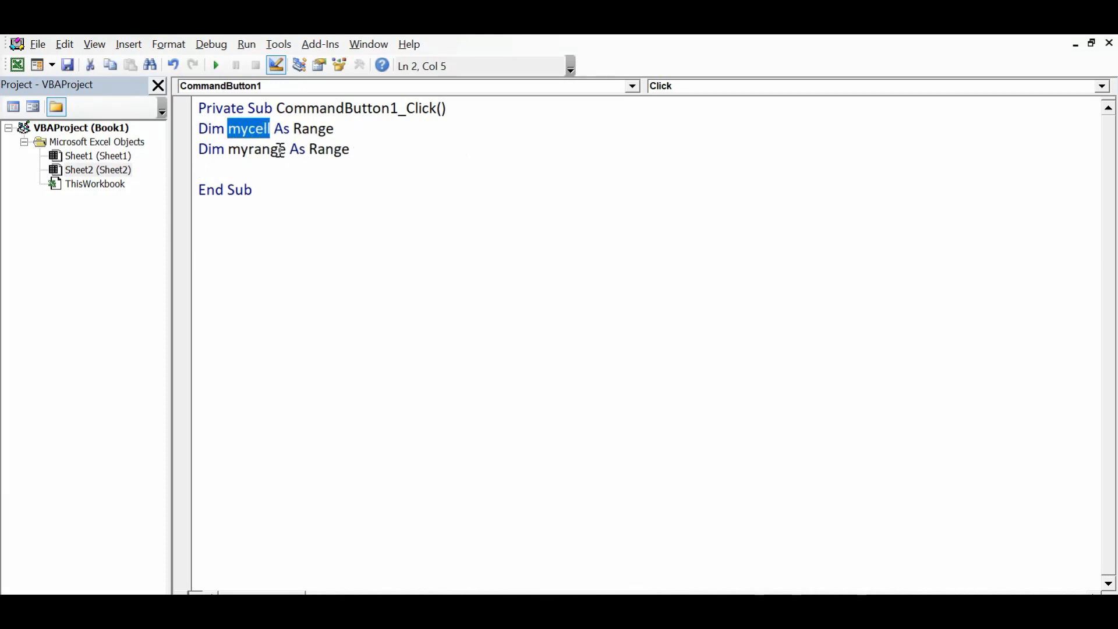
{"action": "double_click", "coordinate": [266, 149]}
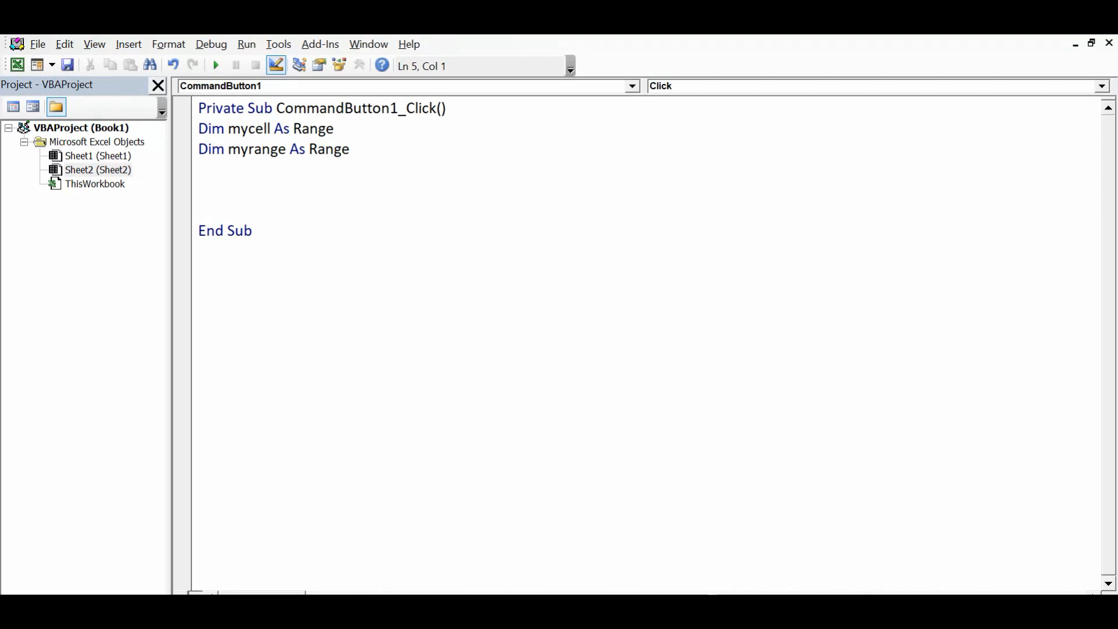
- Start the line Set myrange = Worksheets("Sheet2").Range
{"action": "type", "text": "set my"}
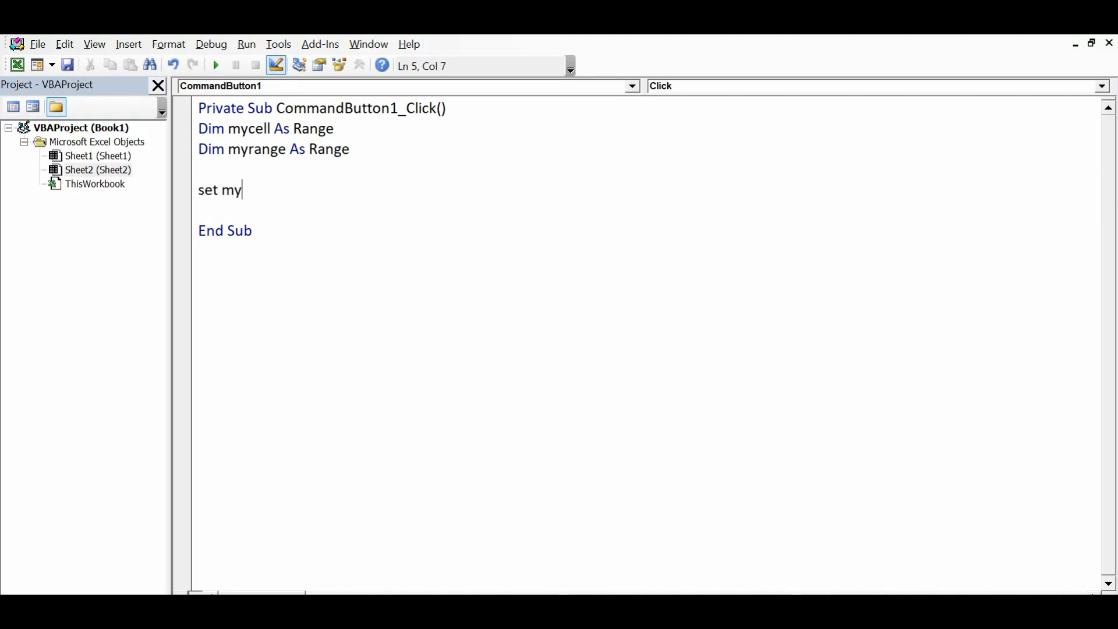
{"action": "type", "text": "range="}
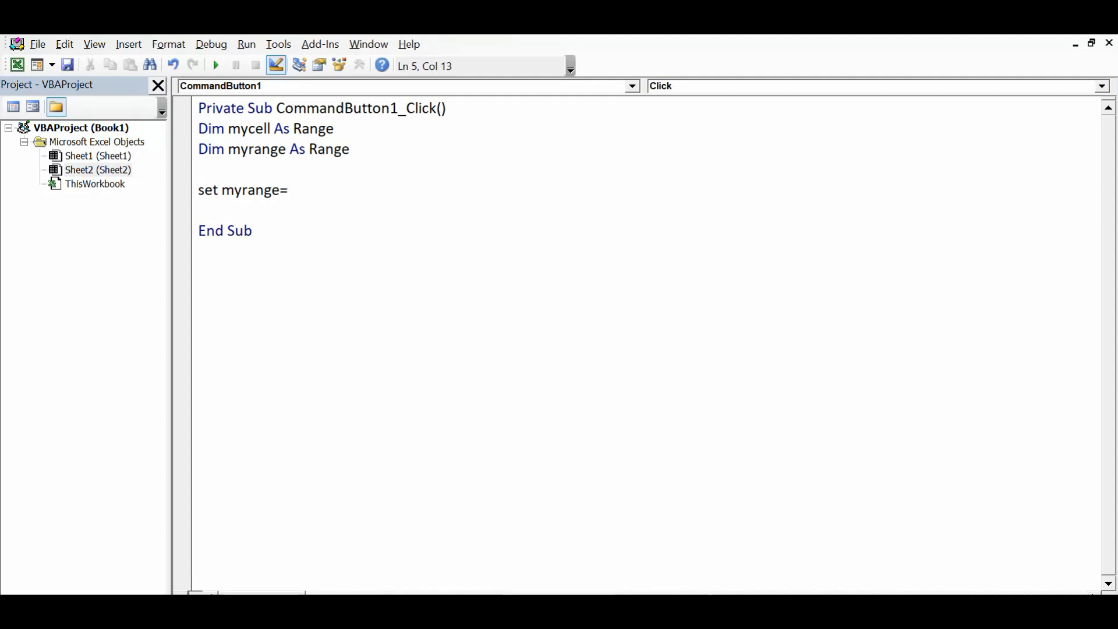
{"action": "type", "text": "worksheets"}
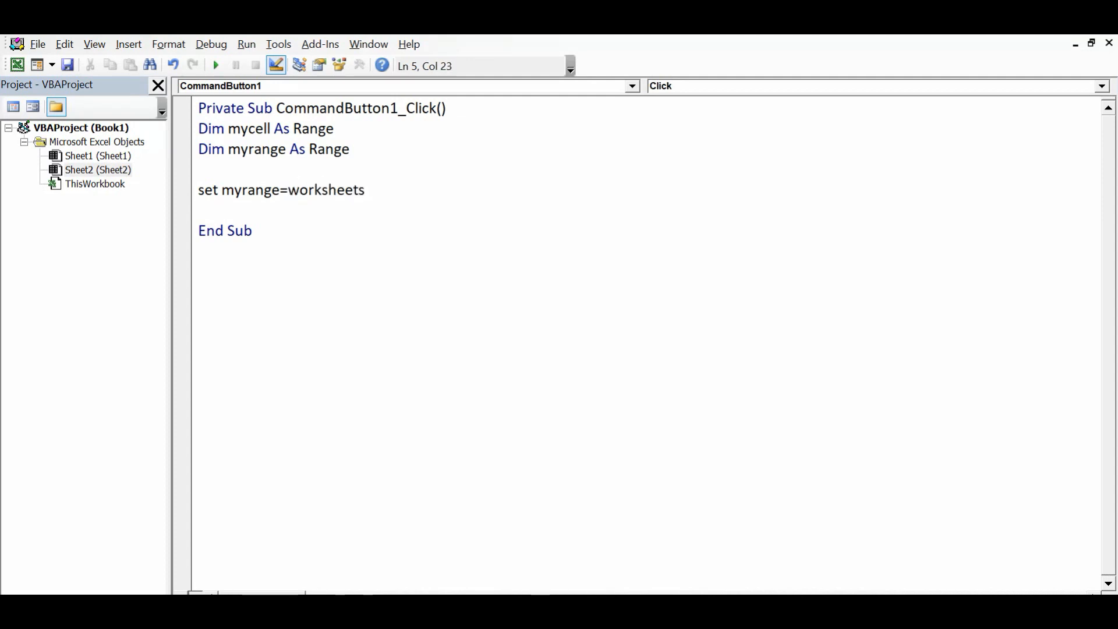
{"action": "type", "text": "("}
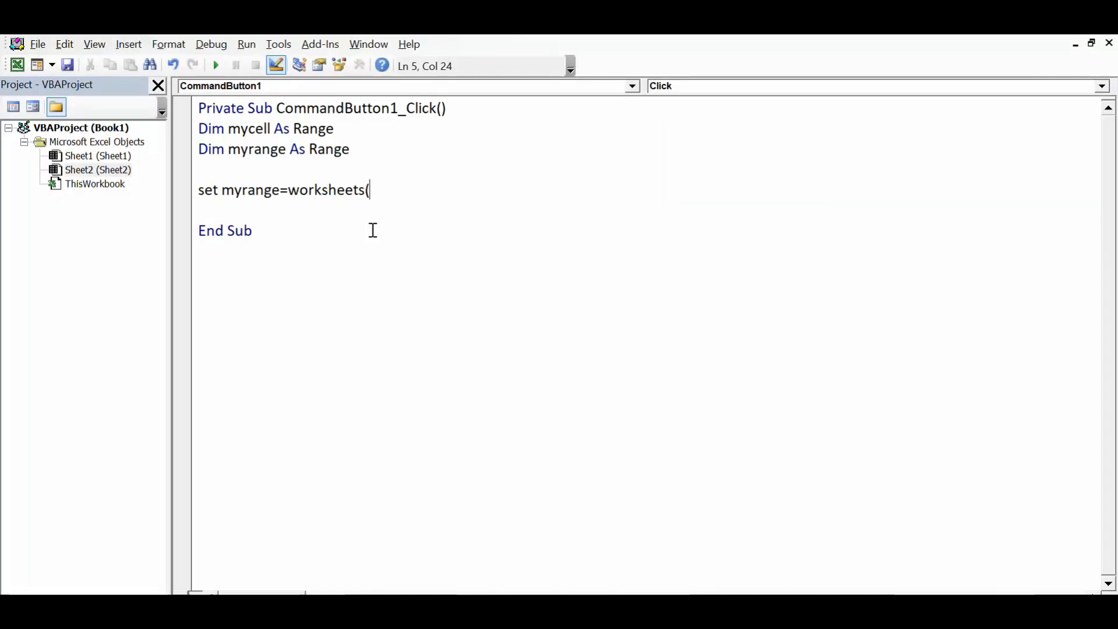
{"action": "type", "text": "\"Sheet"}
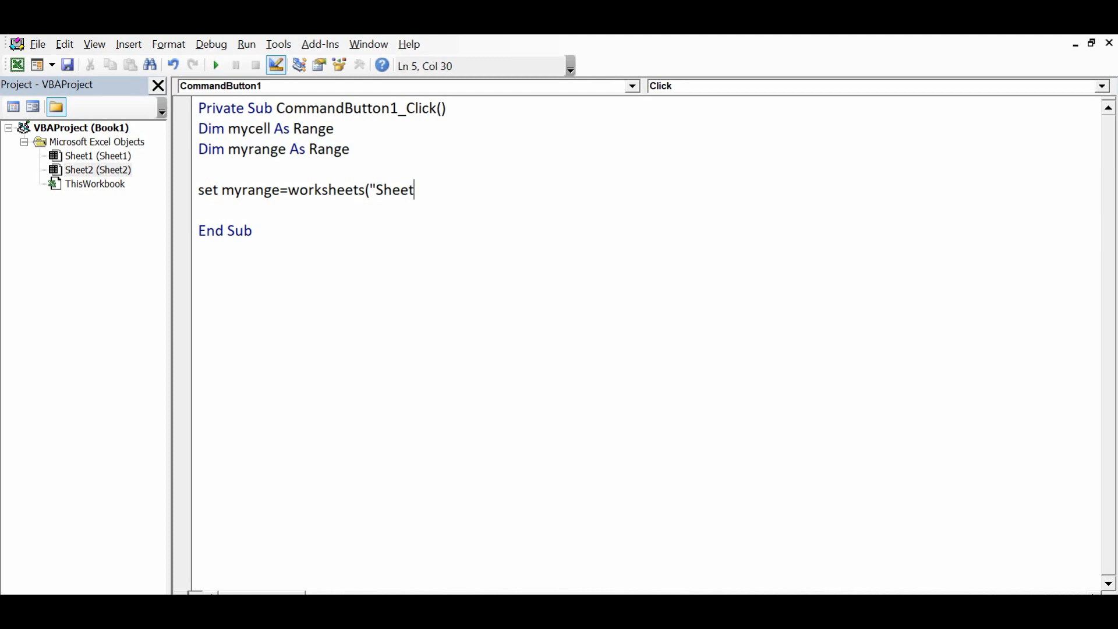
{"action": "type", "text": "2\")"}
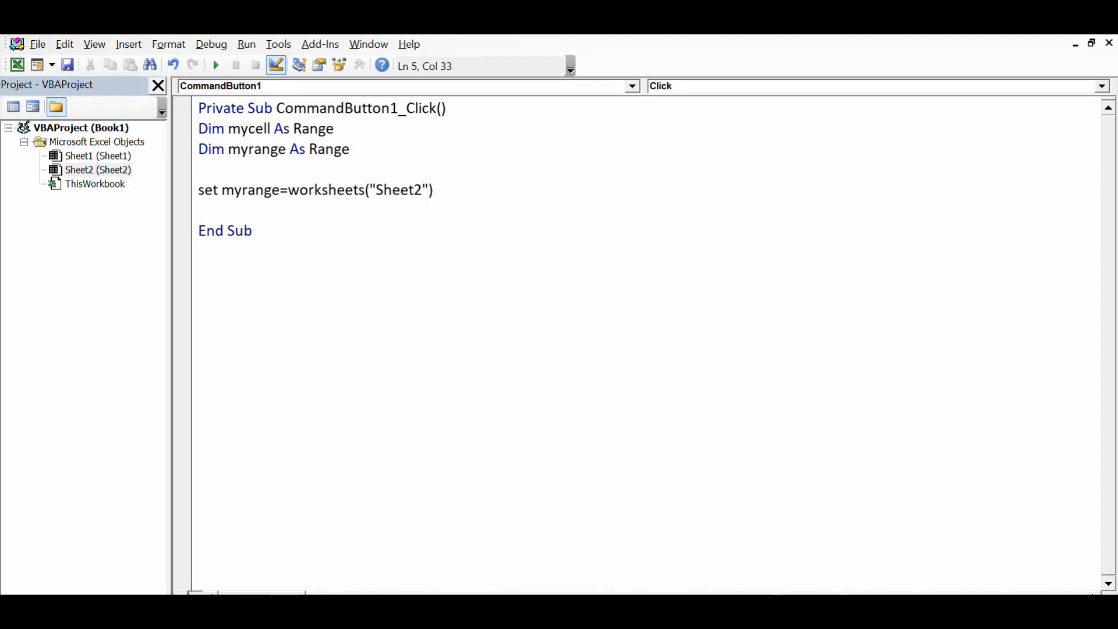
{"action": "type", "text": ".range"}
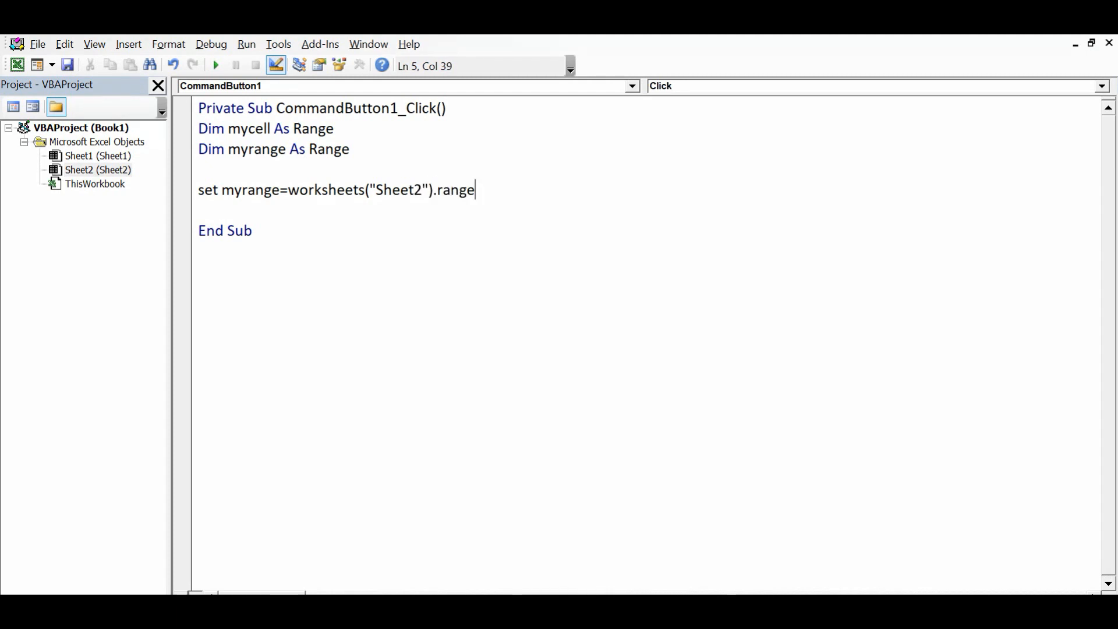
- Complete the assignment with Range("A1:G8") and add blank lines below it
{"action": "type", "text": "(\""}
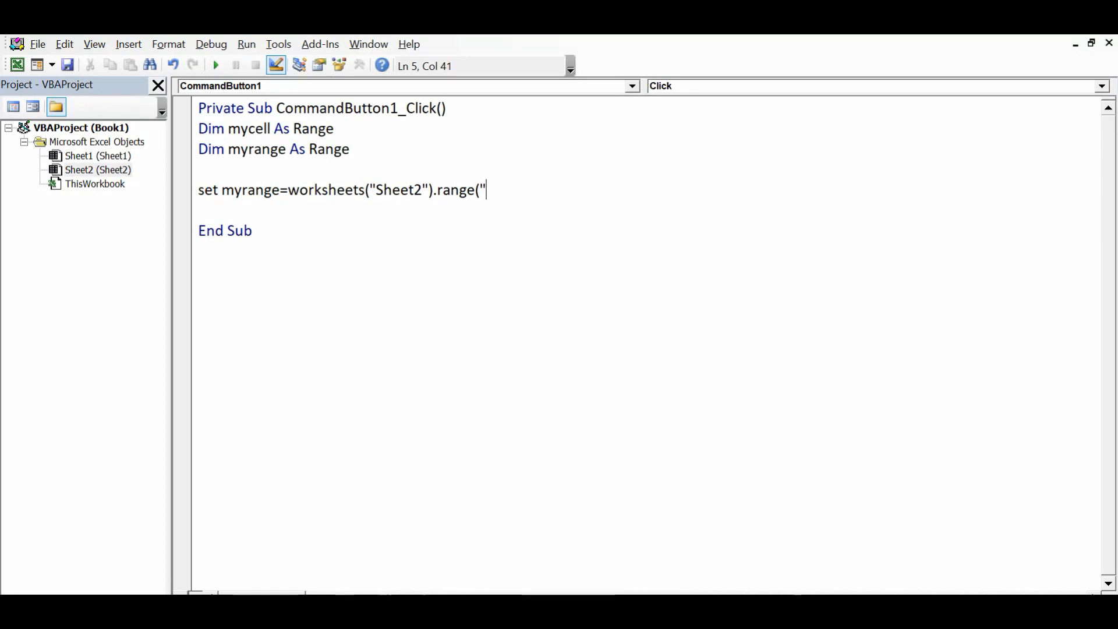
{"action": "type", "text": "A1"}
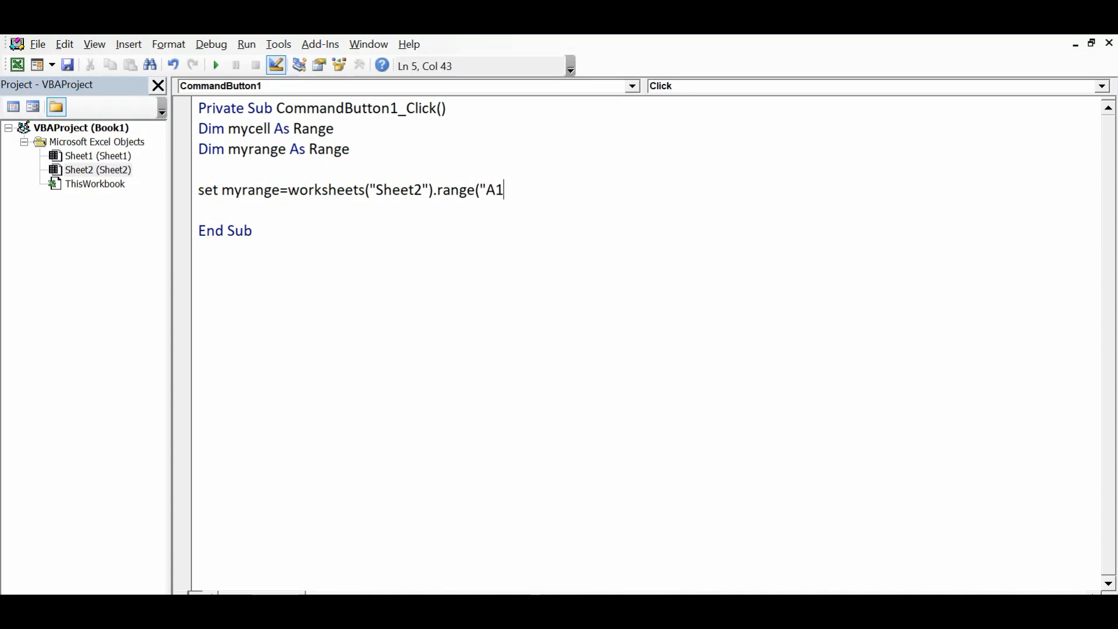
{"action": "type", "text": ":"}
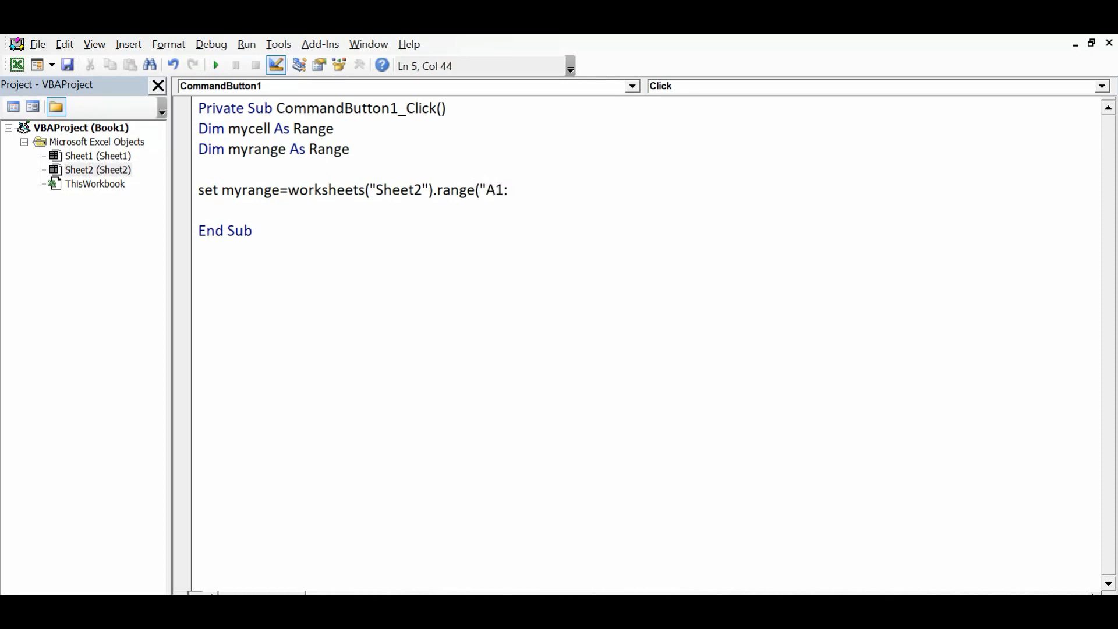
{"action": "type", "text": "G8"}
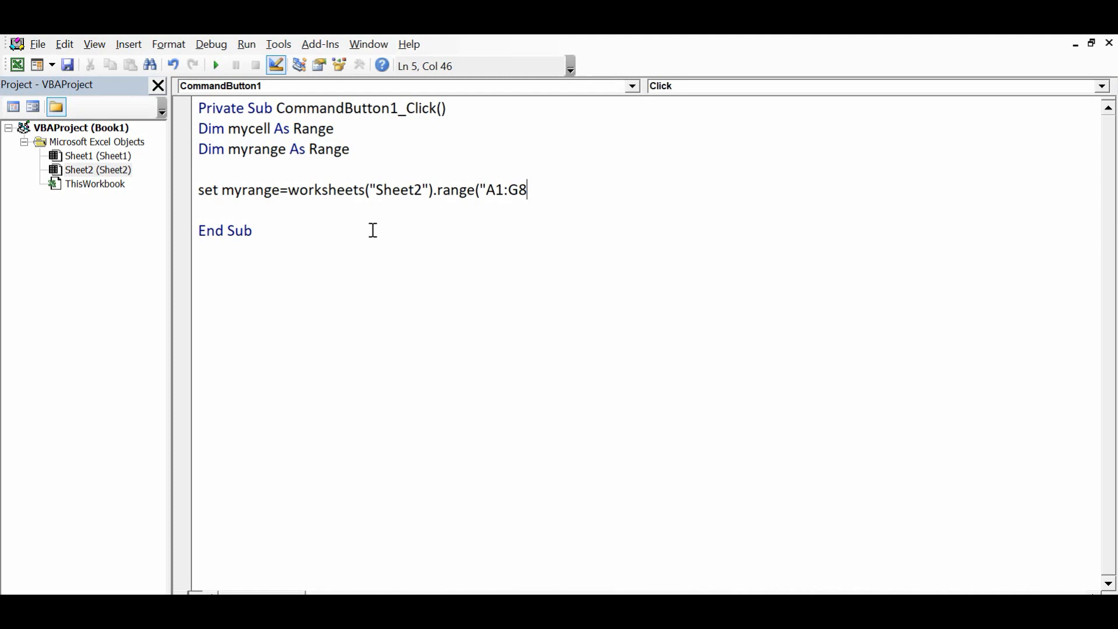
{"action": "key", "text": "Return"}
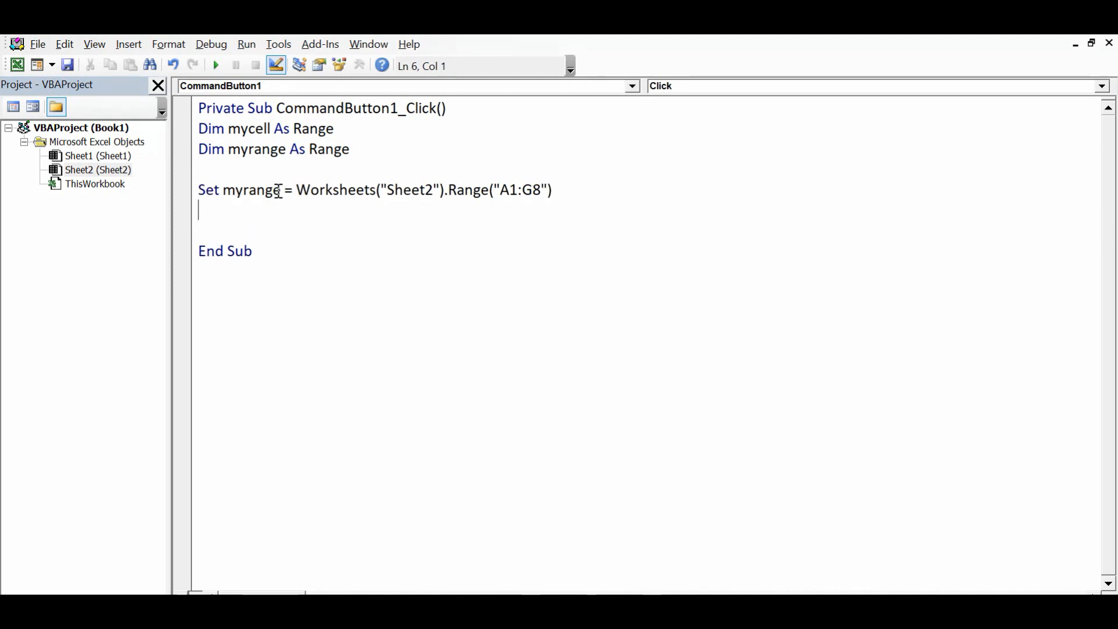
{"action": "double_click", "coordinate": [249, 190]}
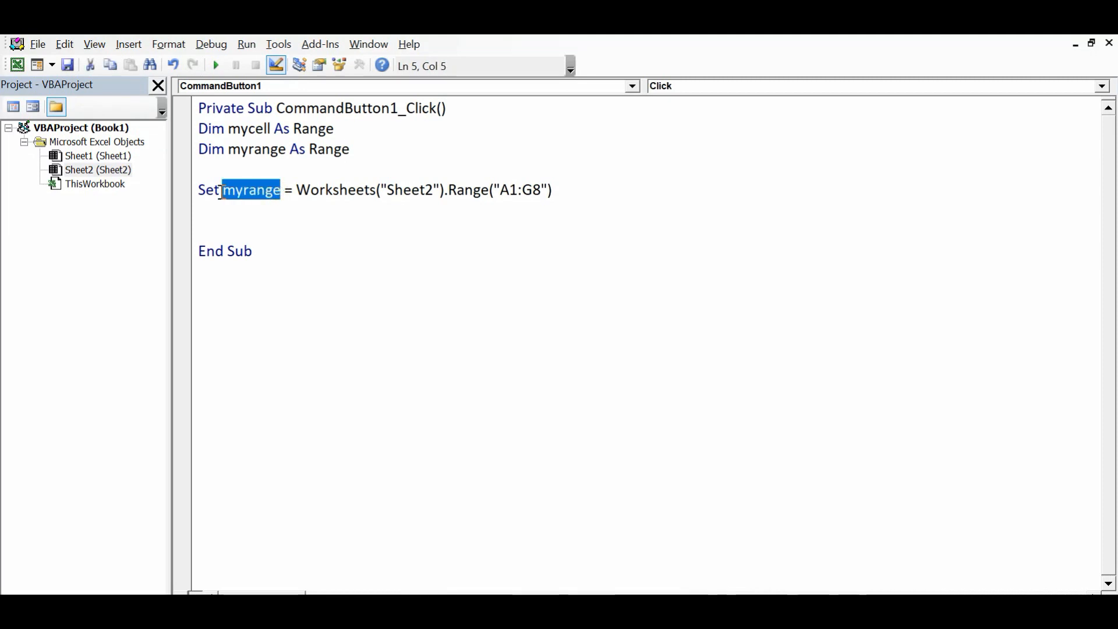
{"action": "mouse_move", "coordinate": [583, 214]}
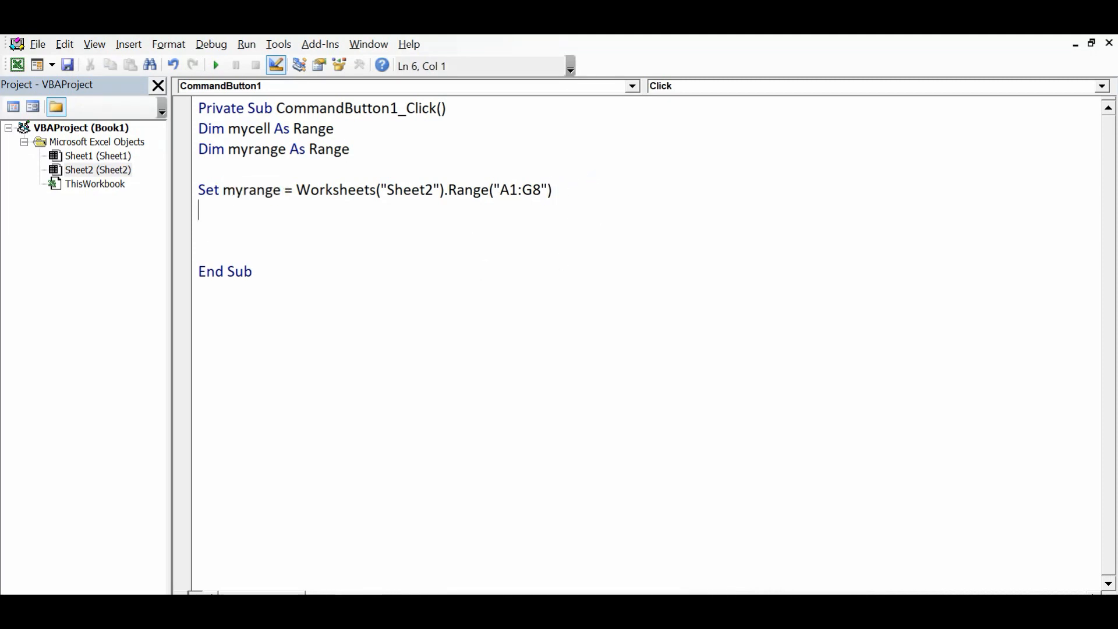
{"action": "key", "text": "Return"}
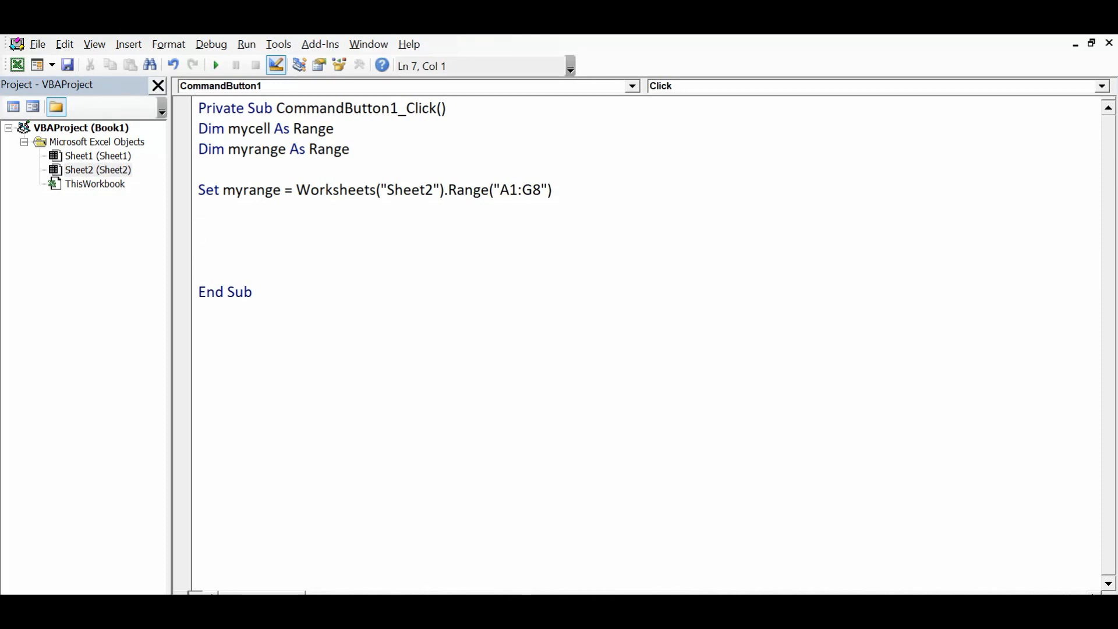
- Write the loop For Each mycell In myrange ... Next mycell
{"action": "left_click", "coordinate": [207, 230]}
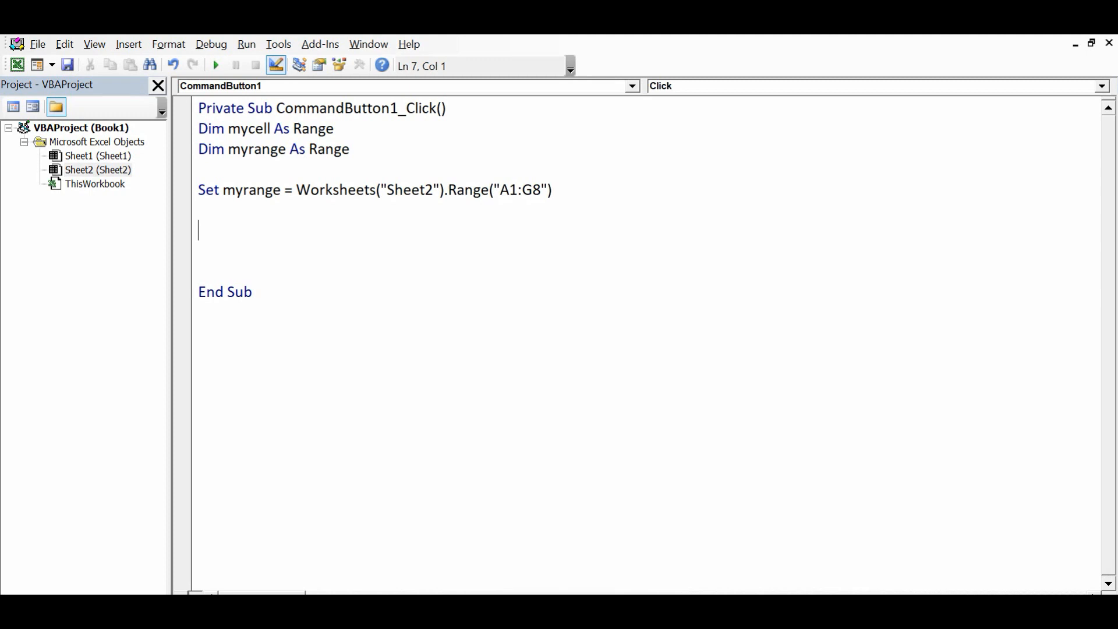
{"action": "type", "text": "for Ea"}
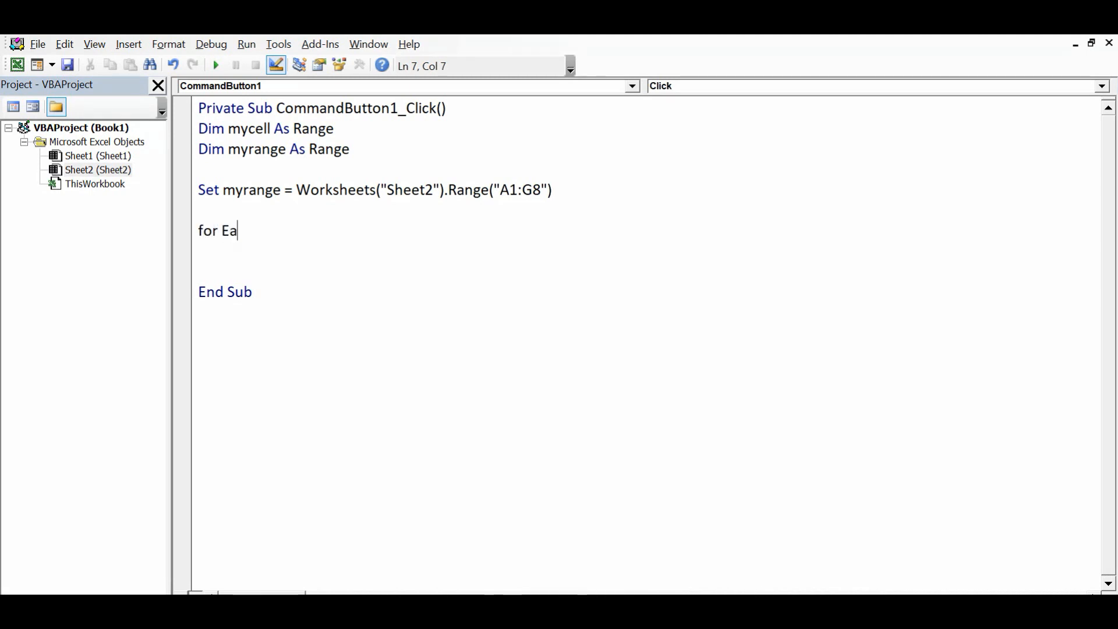
{"action": "type", "text": "ch myc"}
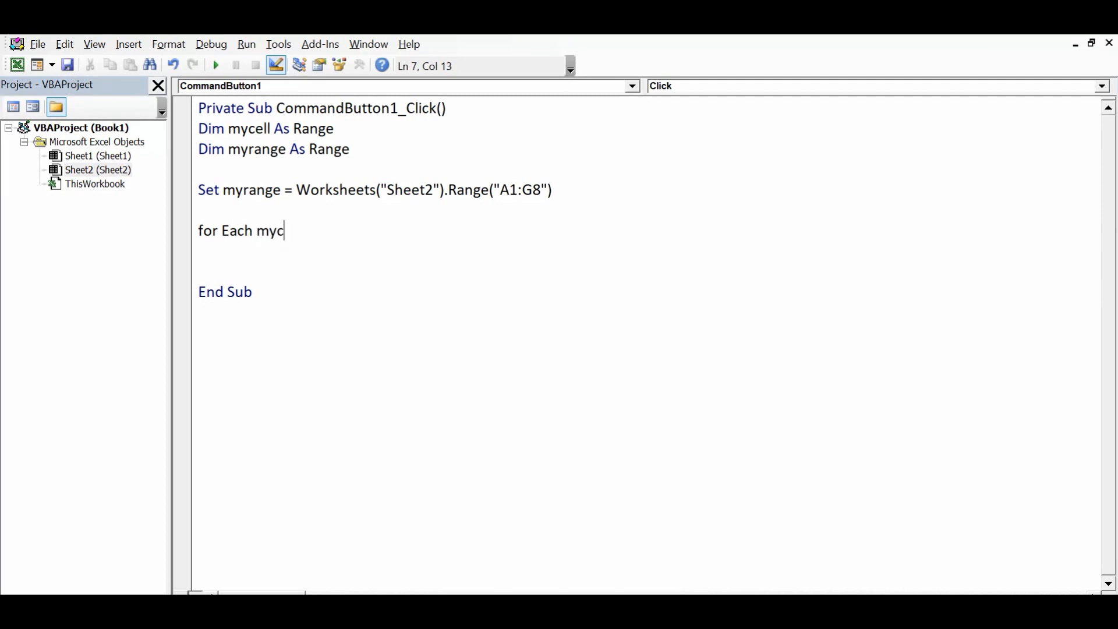
{"action": "type", "text": "ell in myrange"}
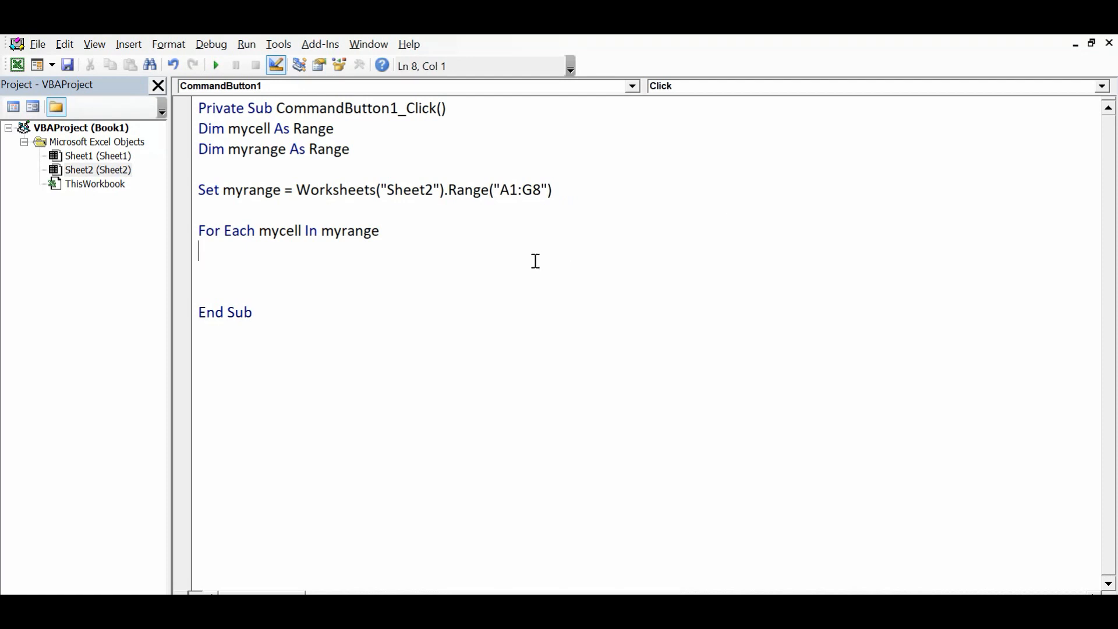
{"action": "key", "text": "Return"}
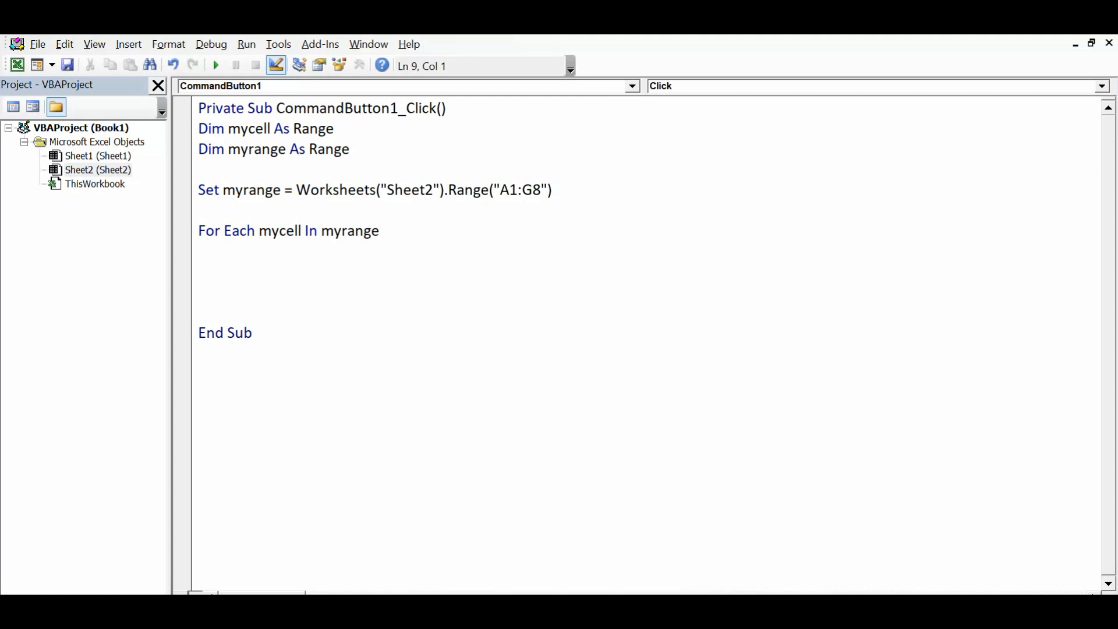
{"action": "type", "text": "next mycell"}
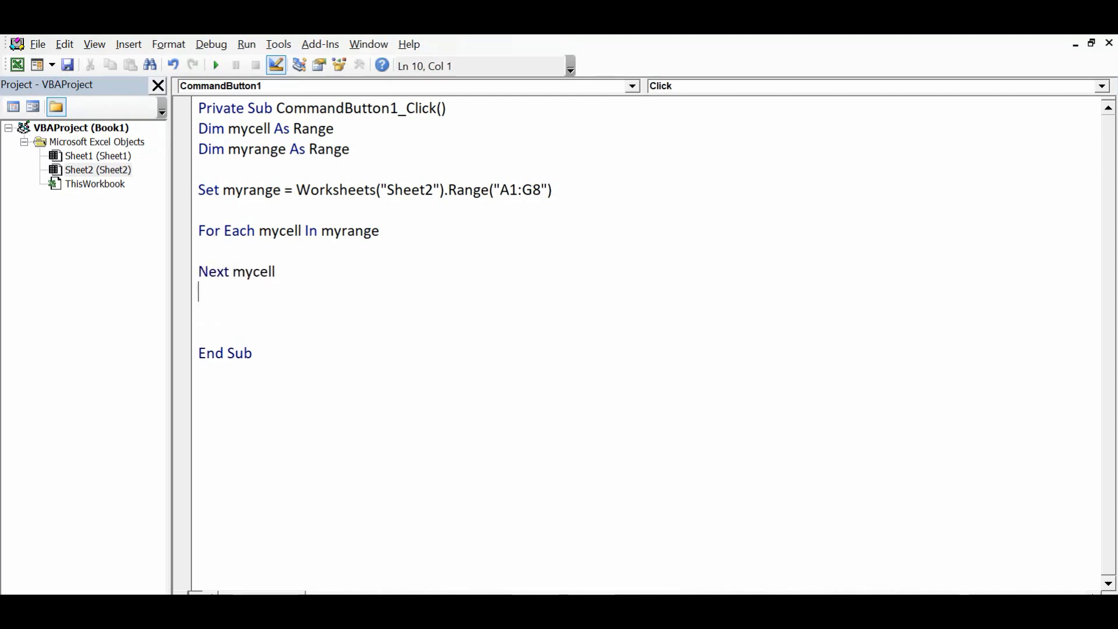
- Inside the loop, add mycell.Interior.ColorIndex = mycell.Value
{"action": "left_click", "coordinate": [229, 253]}
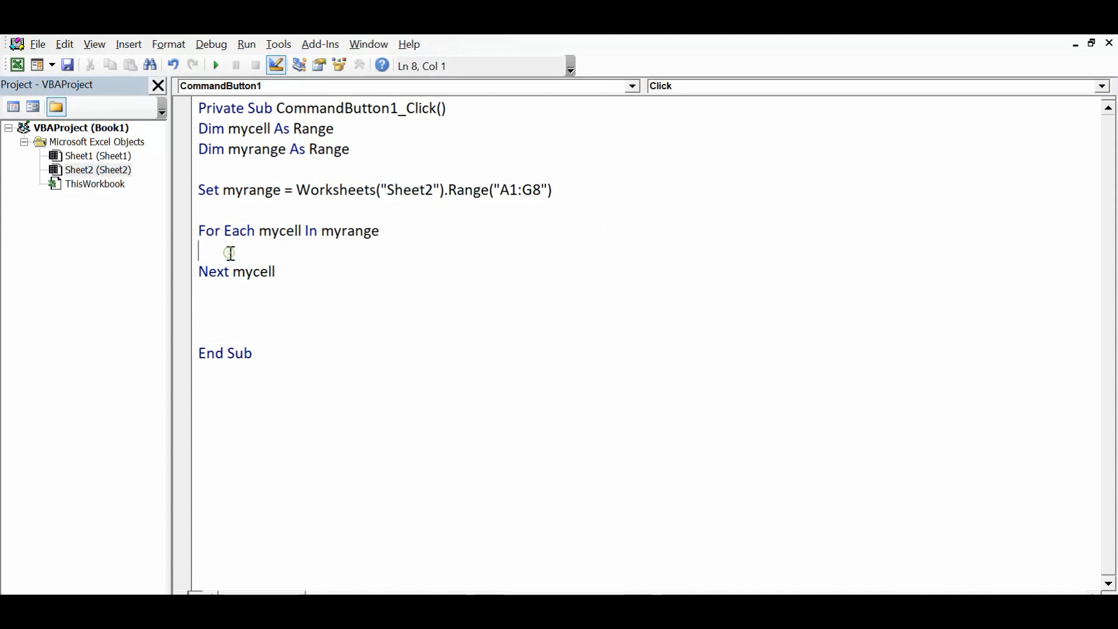
{"action": "type", "text": "mycell.Interior.ColorIndex=my"}
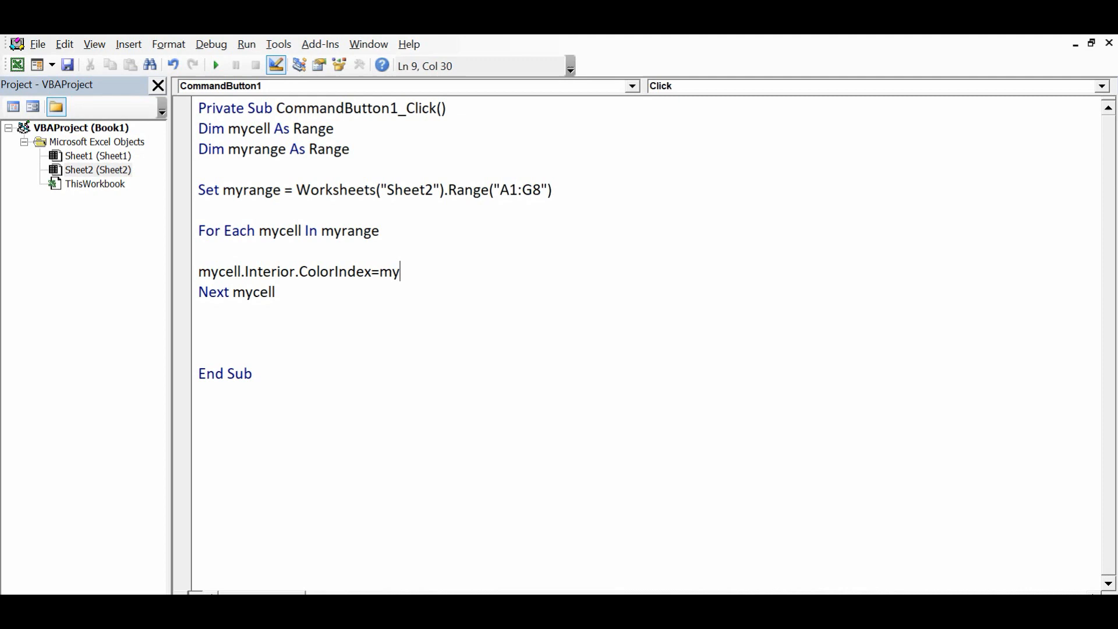
{"action": "type", "text": "cell.value"}
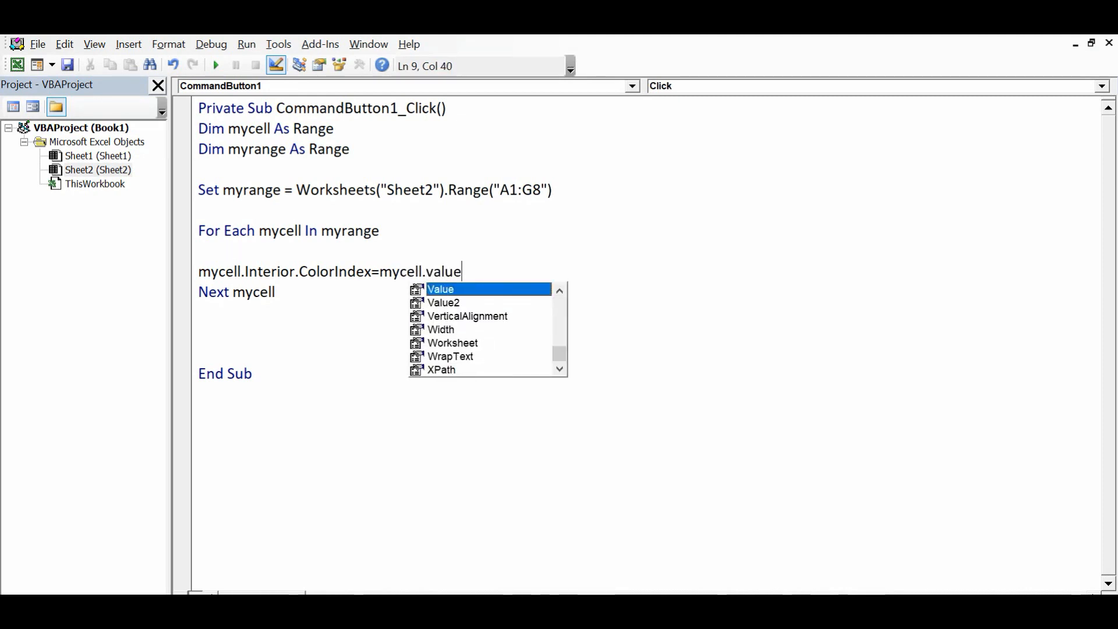
{"action": "key", "text": "Return"}
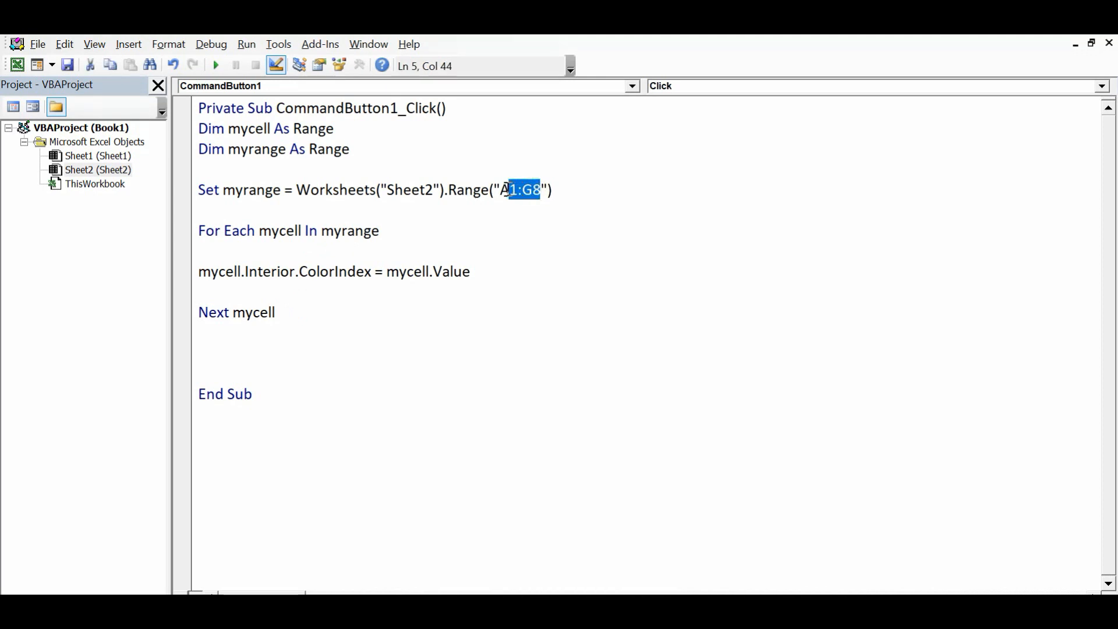
{"action": "left_click", "coordinate": [396, 306]}
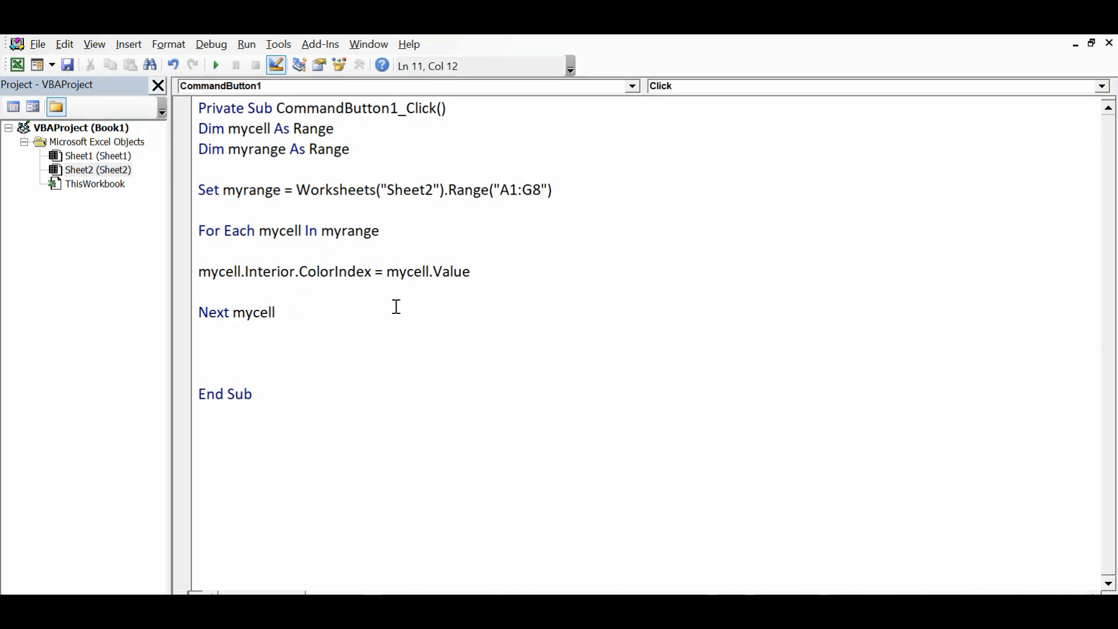
{"action": "mouse_move", "coordinate": [369, 276]}
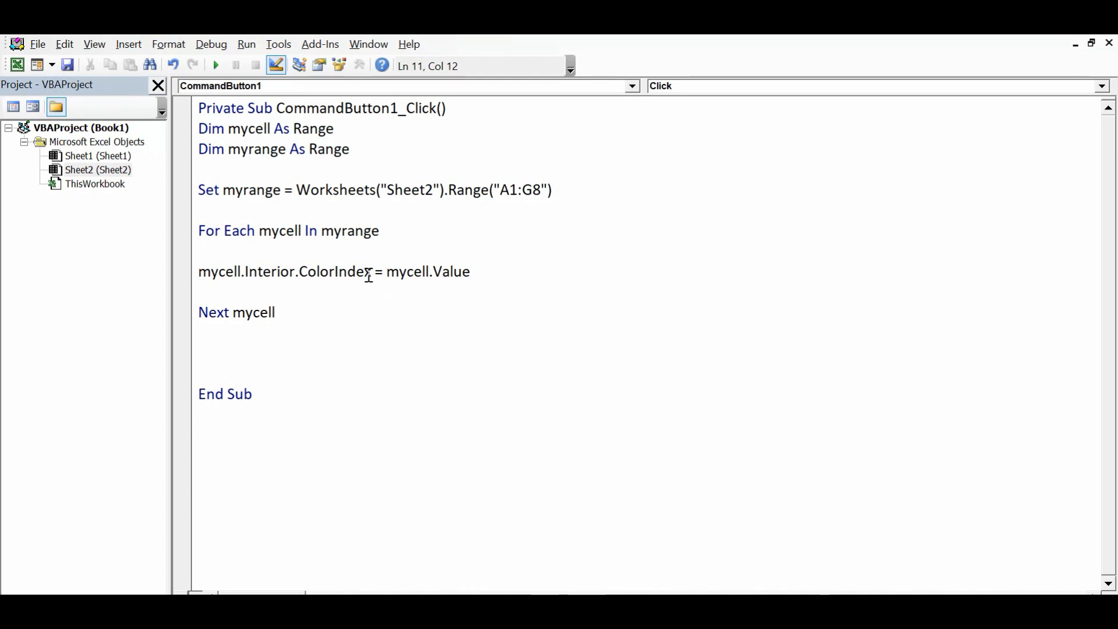
{"action": "double_click", "coordinate": [334, 271]}
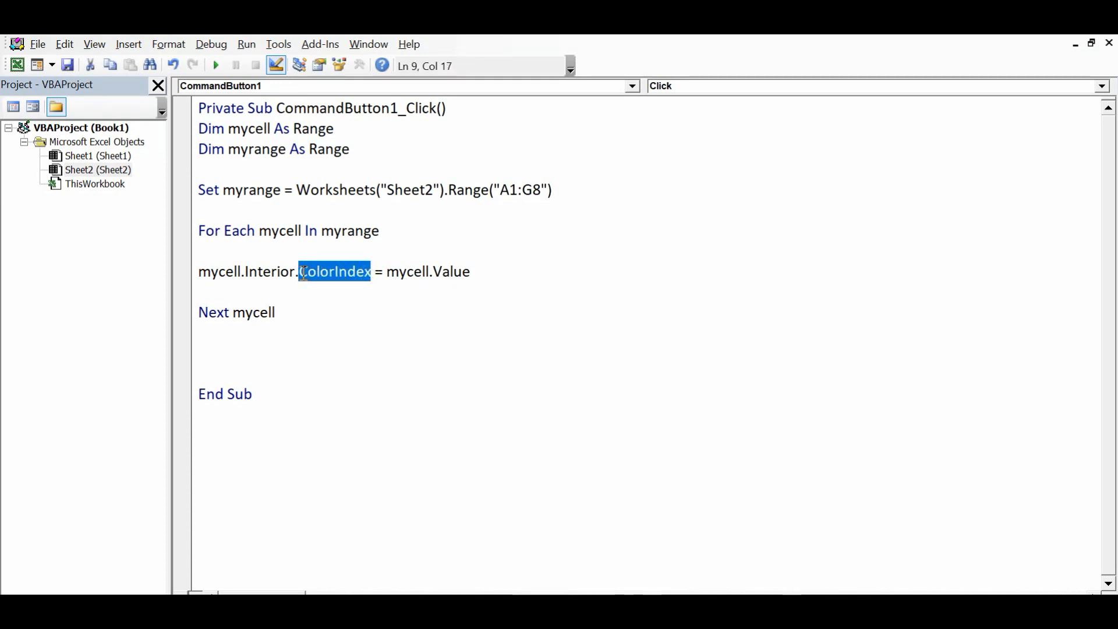
{"action": "double_click", "coordinate": [433, 271]}
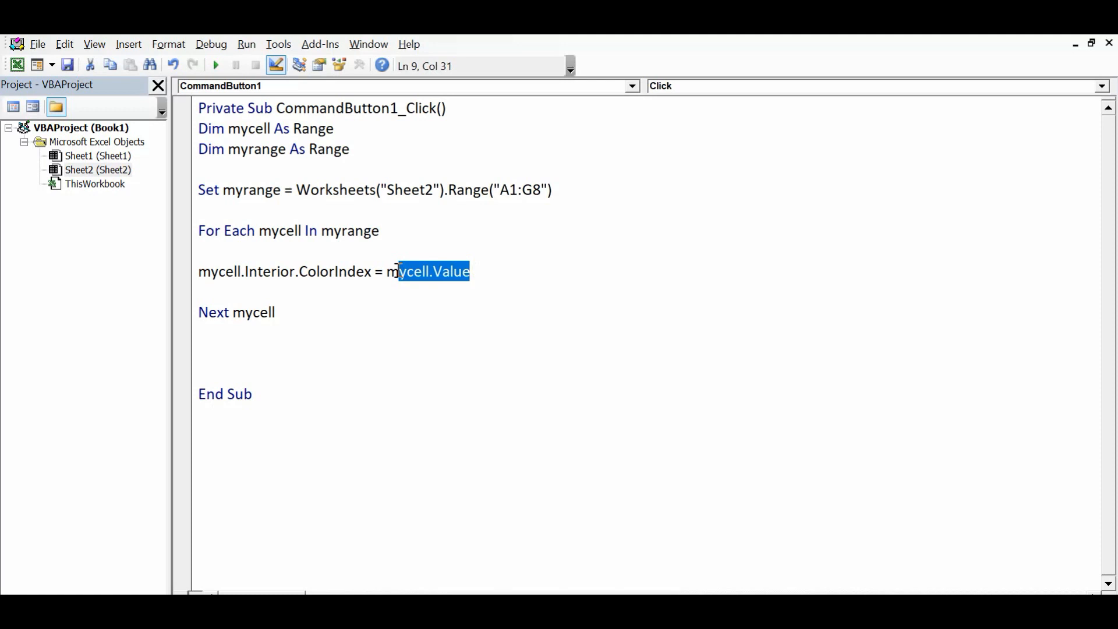
{"action": "left_click", "coordinate": [205, 336]}
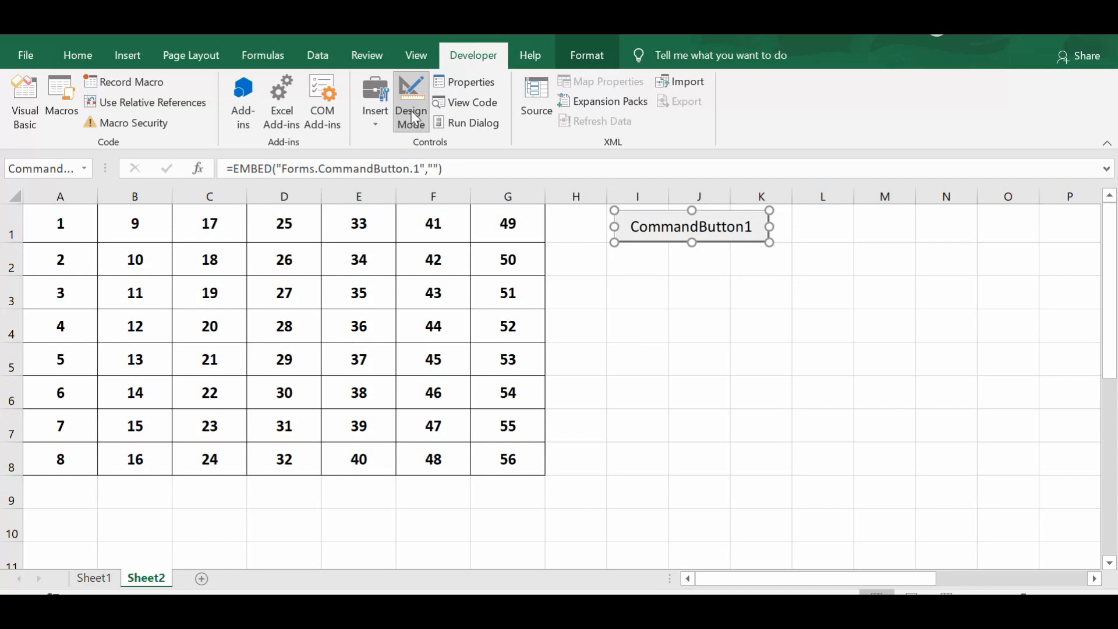
- Turn off Design Mode and click CommandButton1 to run the colouring loop on Sheet2
{"action": "left_click", "coordinate": [411, 102]}
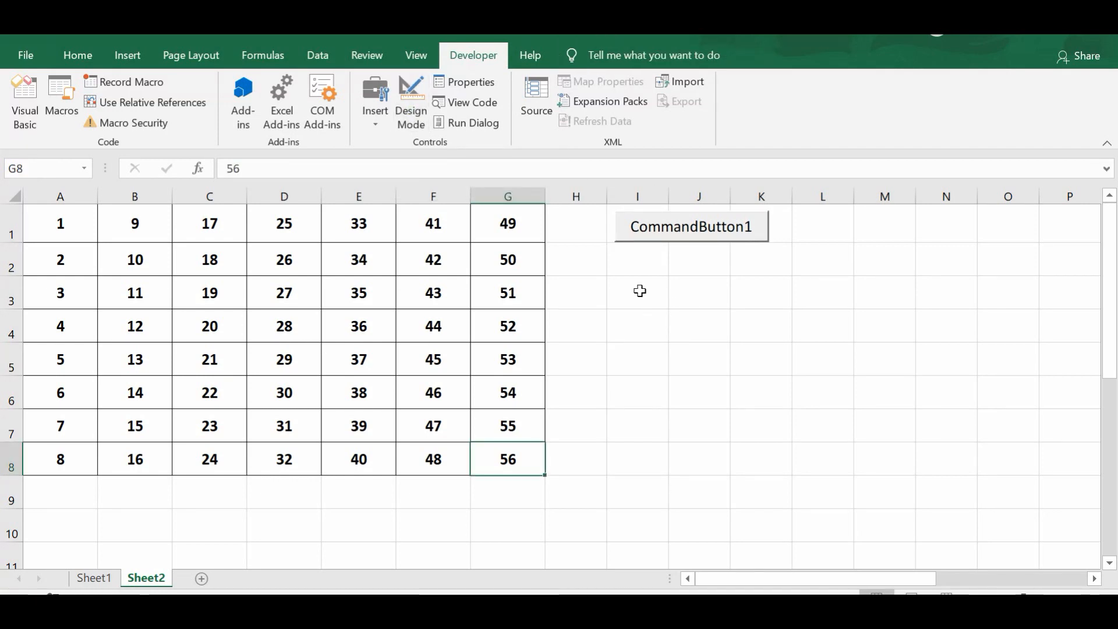
{"action": "mouse_move", "coordinate": [682, 237]}
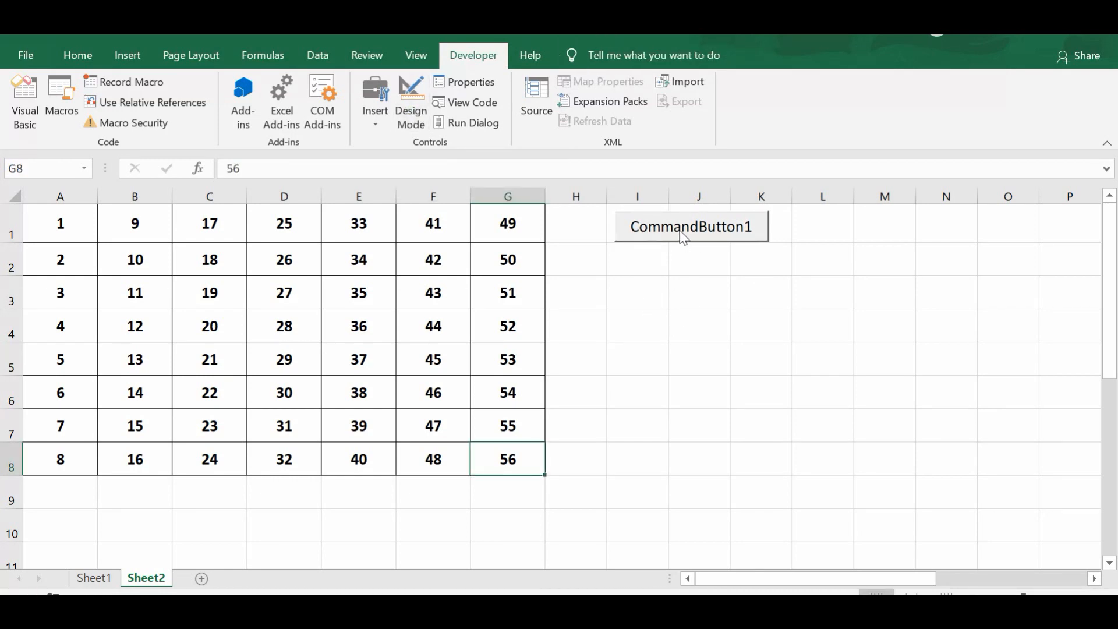
{"action": "left_click", "coordinate": [690, 225]}
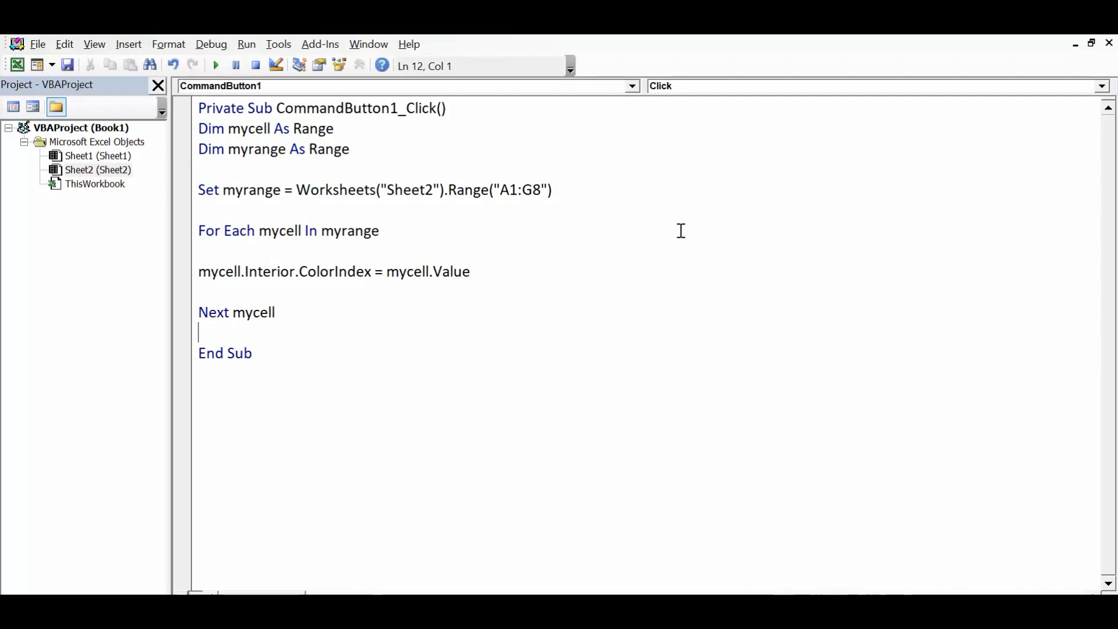
{"action": "mouse_move", "coordinate": [295, 327]}
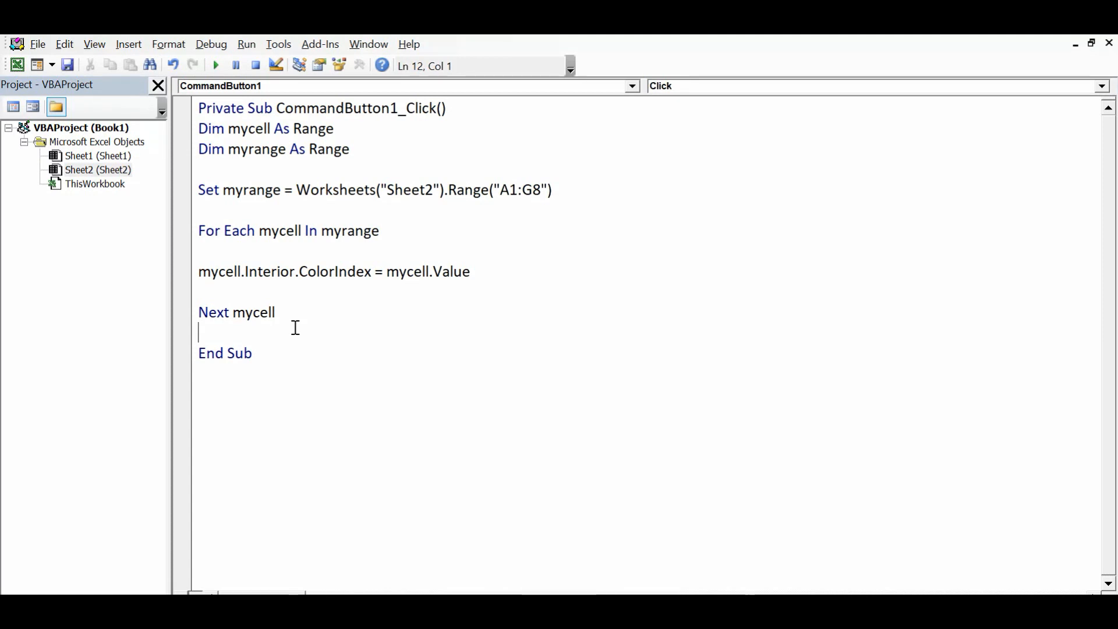
{"action": "mouse_move", "coordinate": [252, 367]}
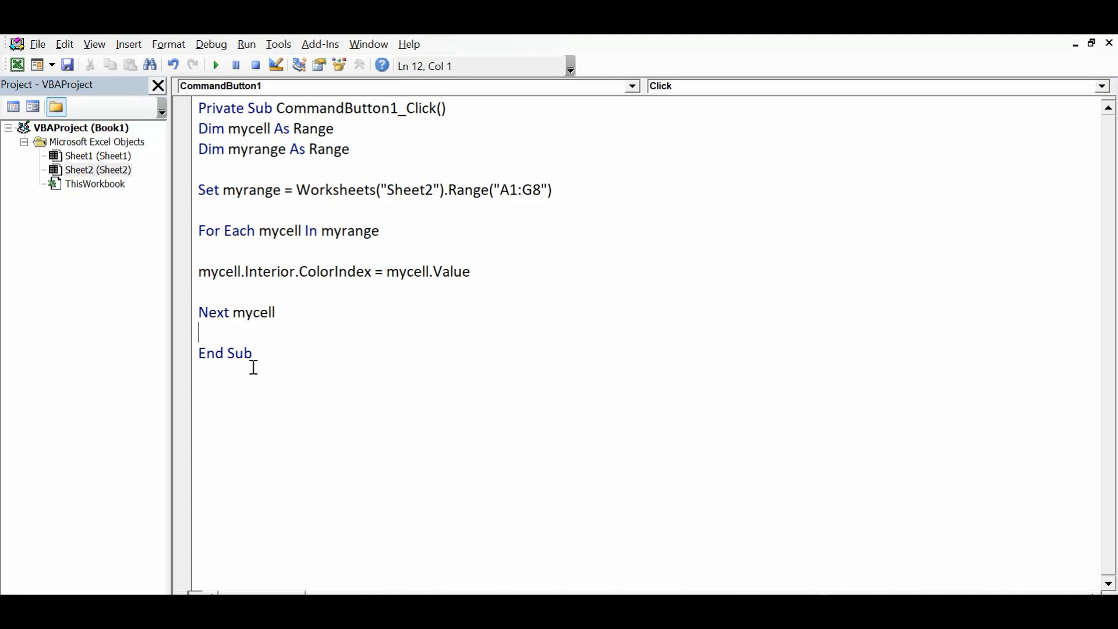
{"action": "left_click", "coordinate": [256, 352]}
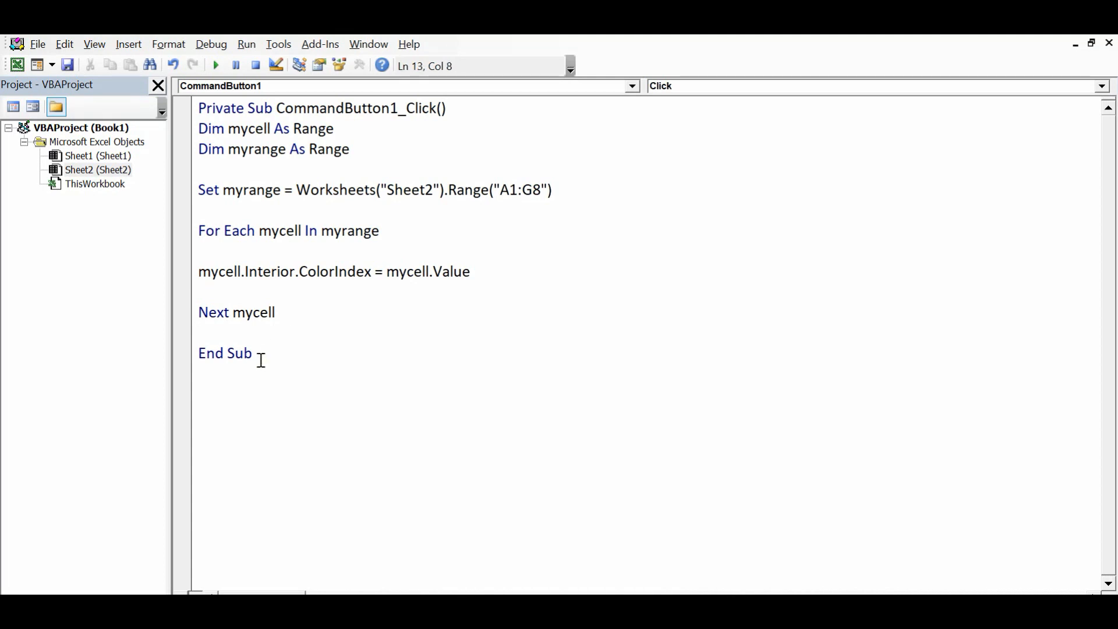